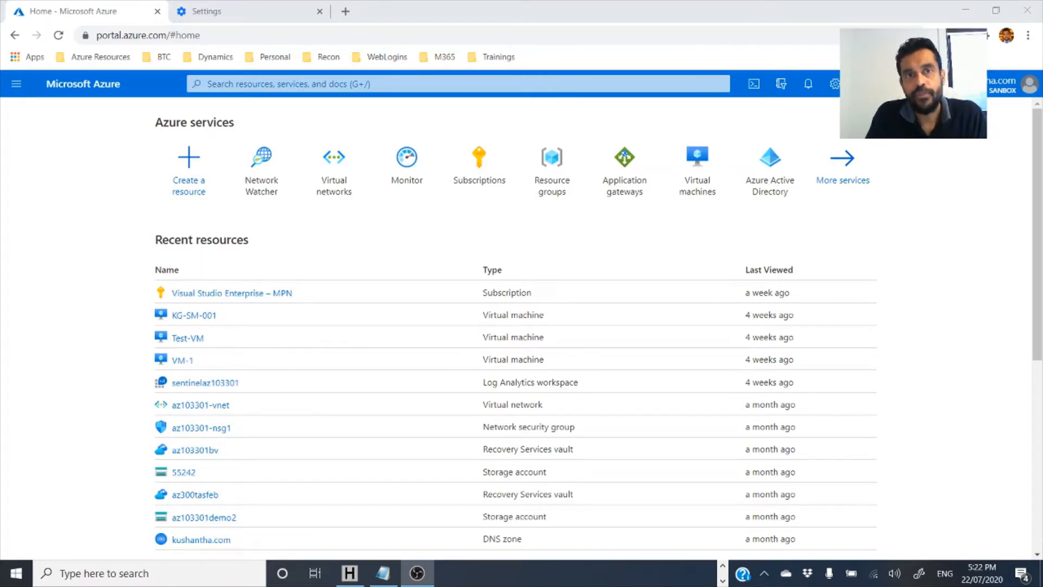
pyautogui.moveTo(805, 277)
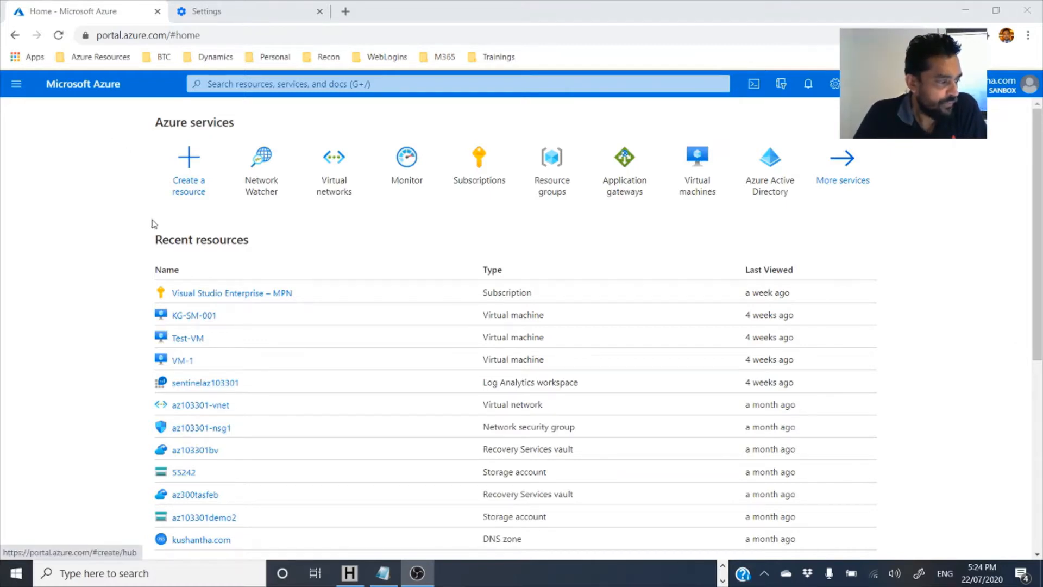
# Step: Show the subscription's Virtual networks list from the portal menu
pyautogui.click(16, 84)
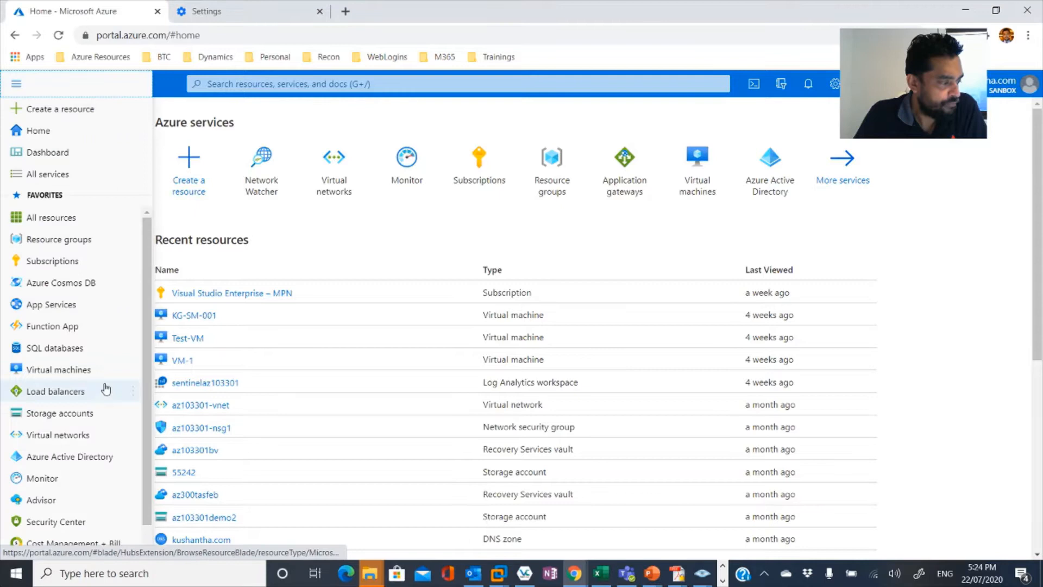
pyautogui.click(57, 434)
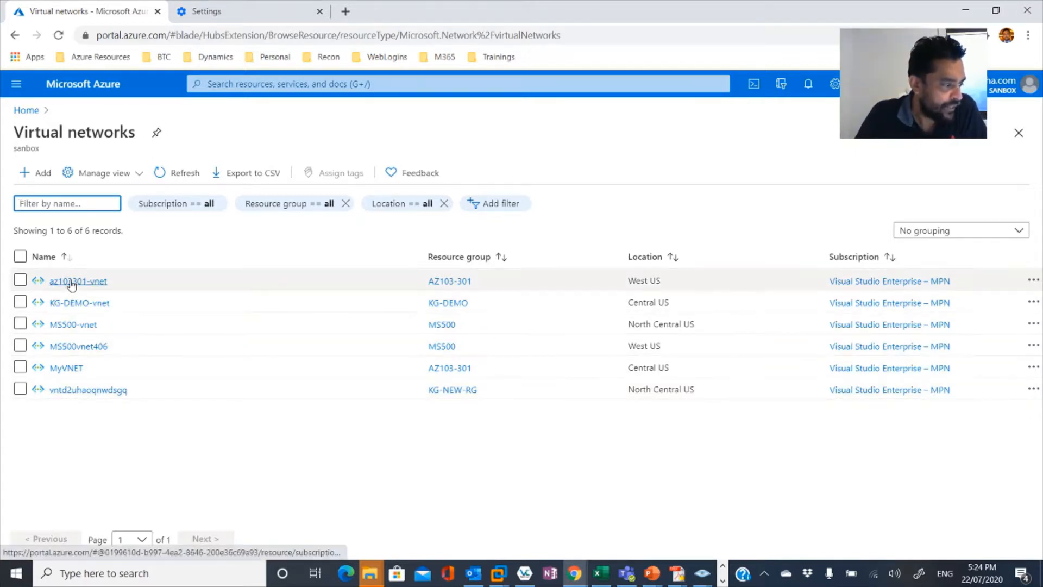
# Step: Browse az103301-vnet's Overview, Address space, Subnets and the GatewaySubnet details
pyautogui.click(77, 280)
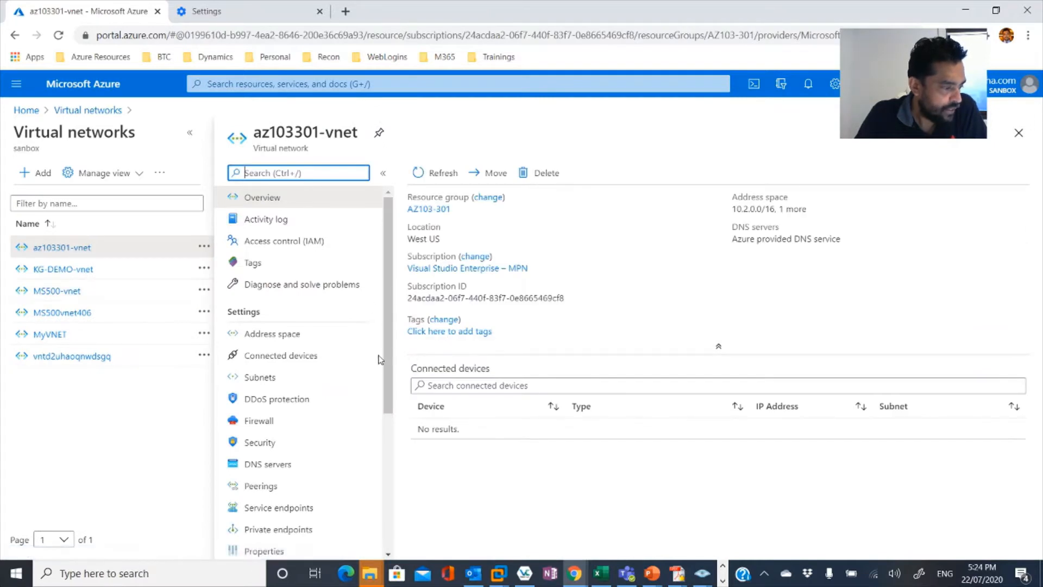
pyautogui.click(260, 377)
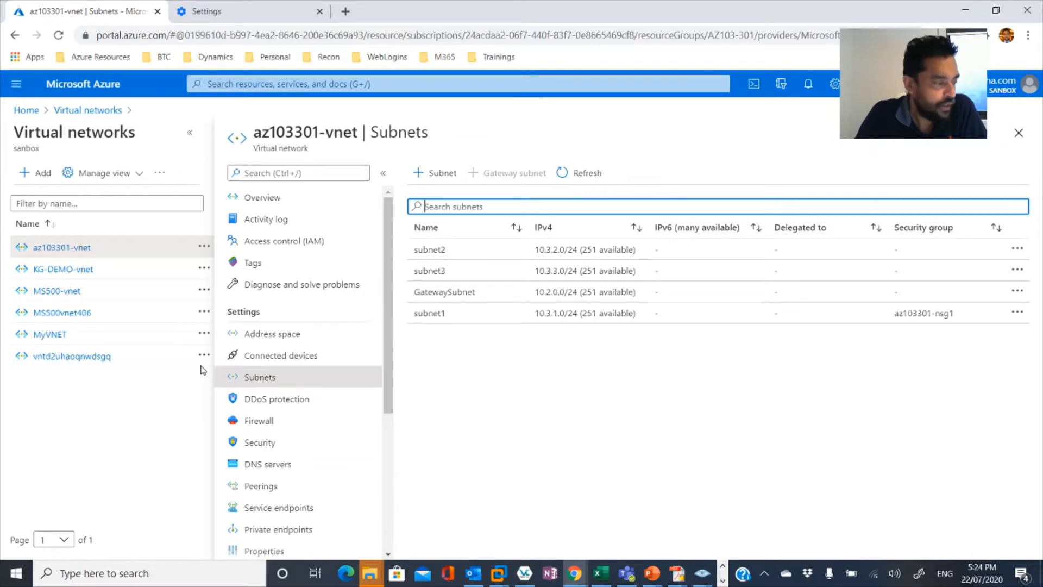
pyautogui.click(265, 219)
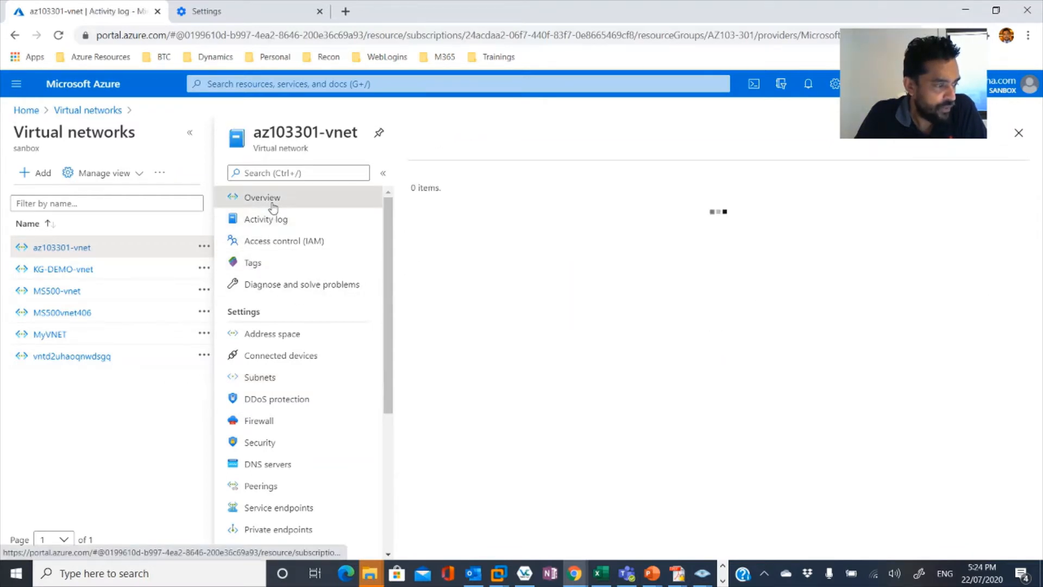
pyautogui.click(262, 197)
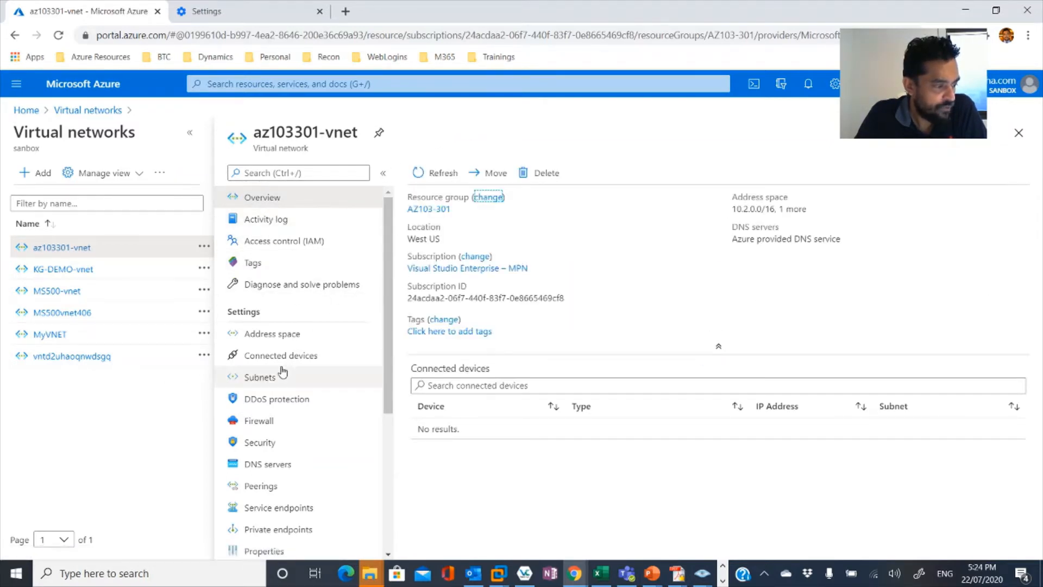
pyautogui.click(272, 333)
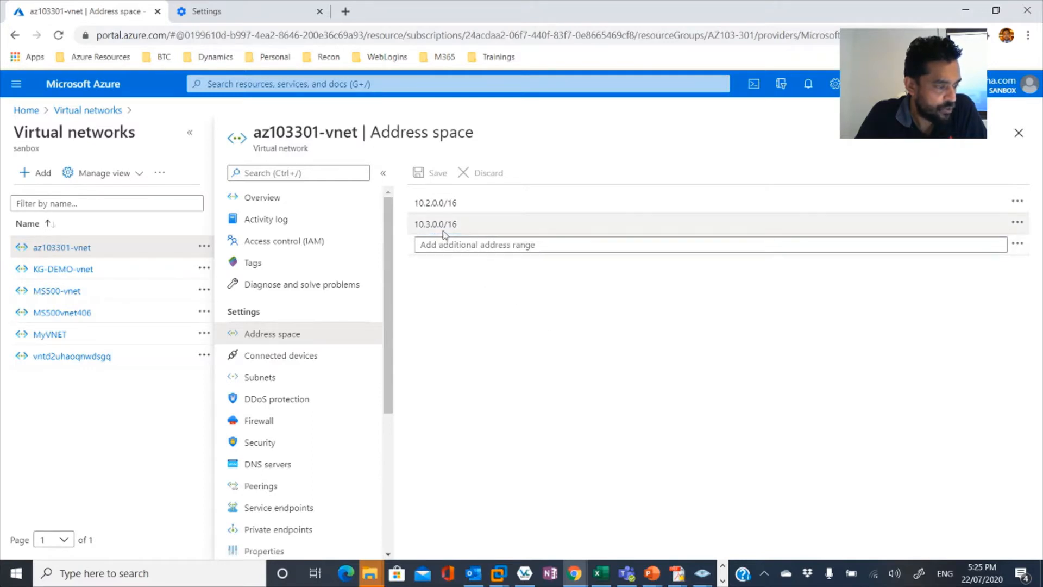
pyautogui.moveTo(454, 234)
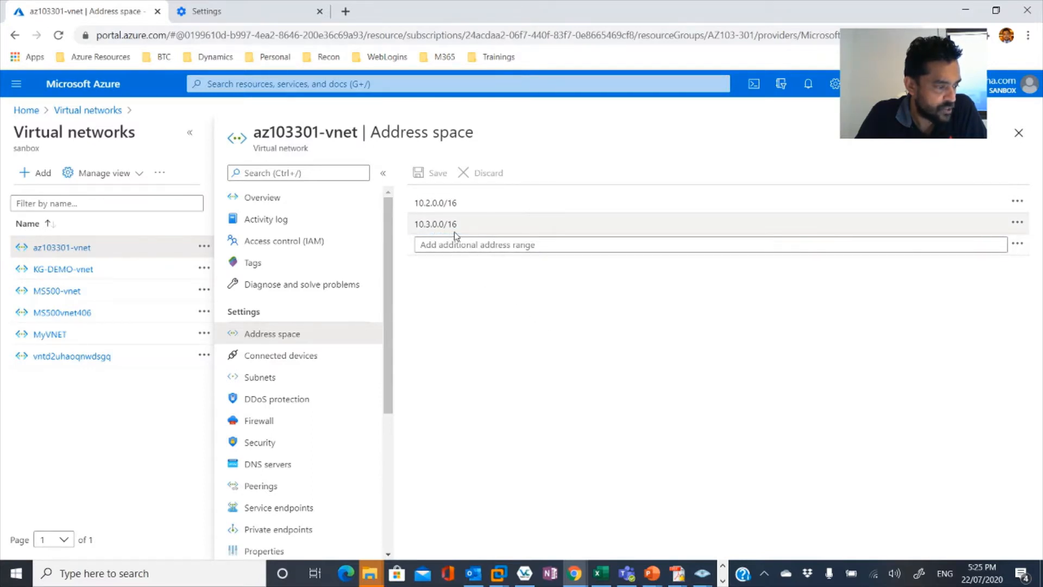
pyautogui.click(260, 377)
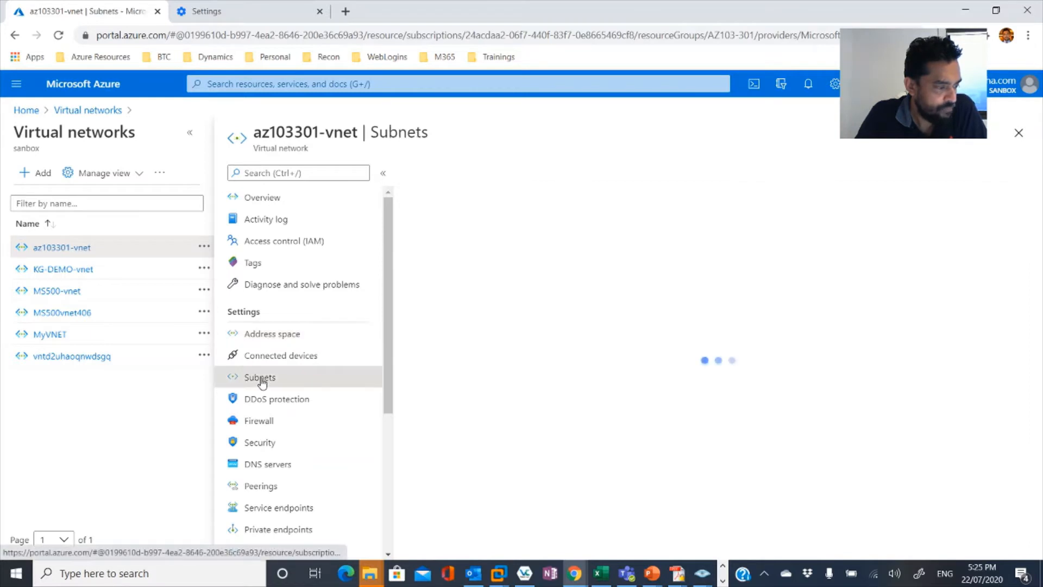
pyautogui.click(259, 377)
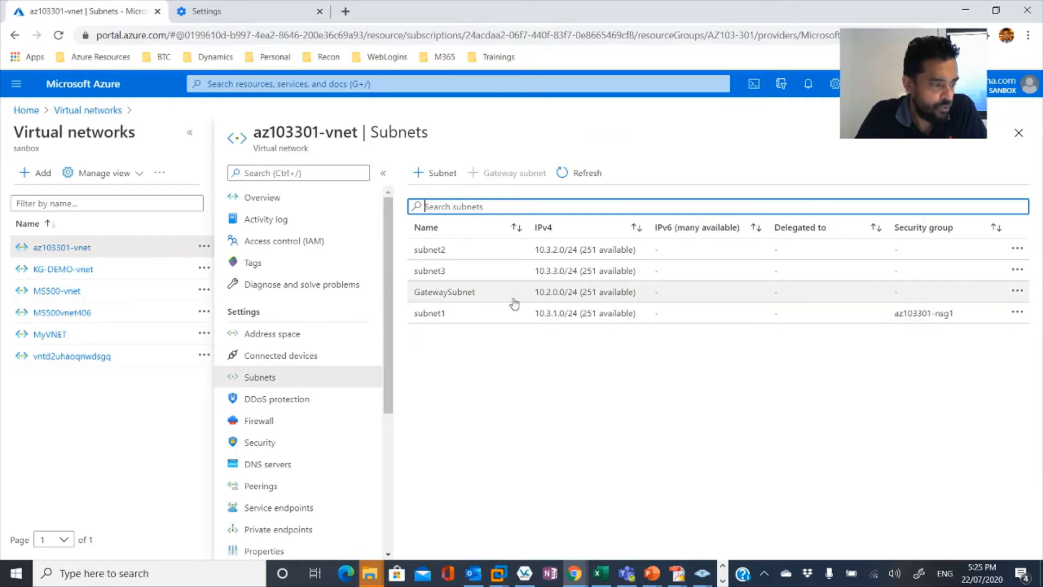
pyautogui.moveTo(476, 293)
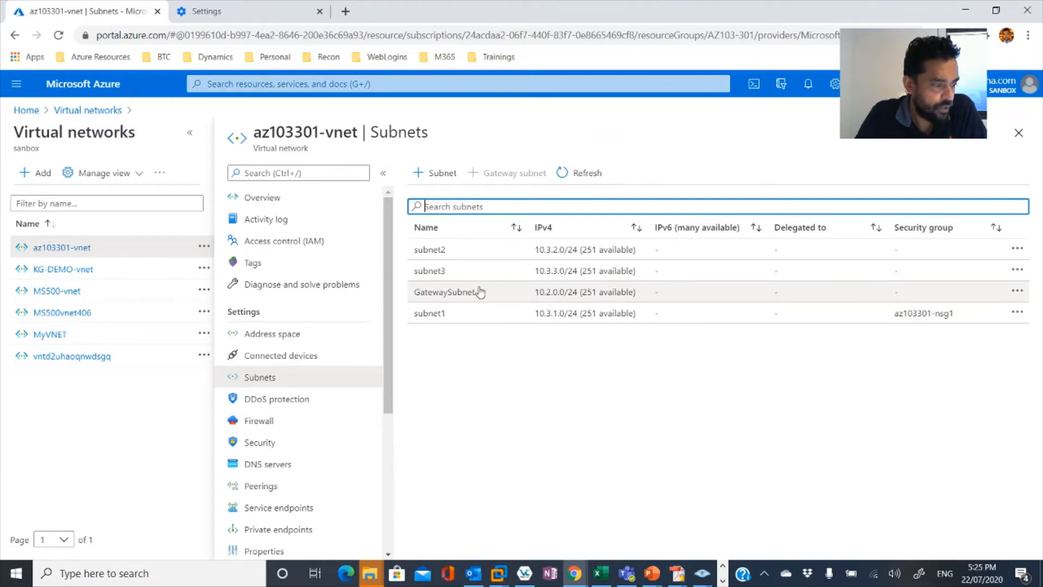
pyautogui.click(450, 291)
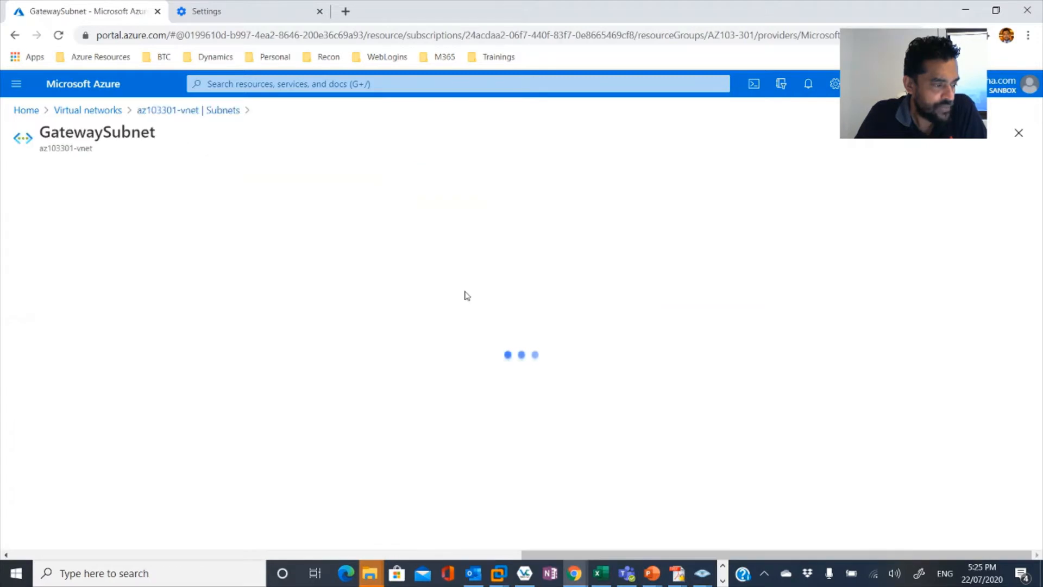
# Step: Reopen az103301-vnet from the list and show its Connected devices page (none listed)
pyautogui.click(86, 110)
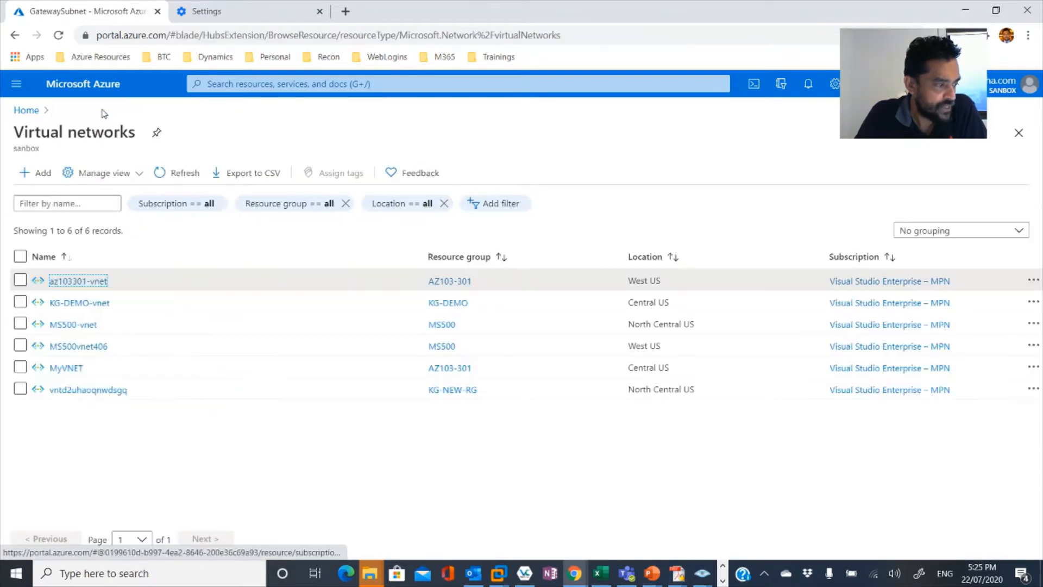
pyautogui.click(78, 280)
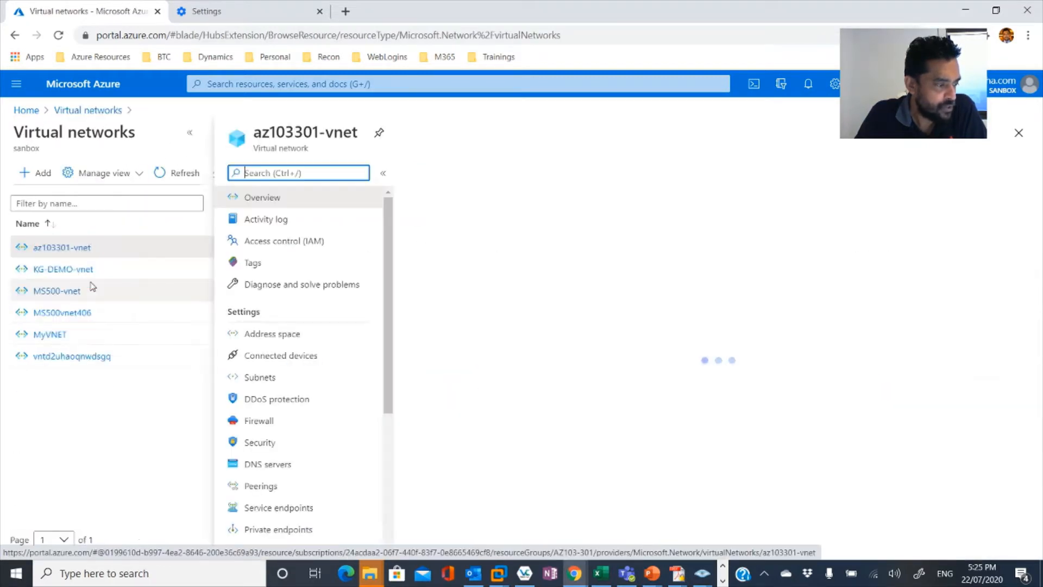
pyautogui.click(62, 247)
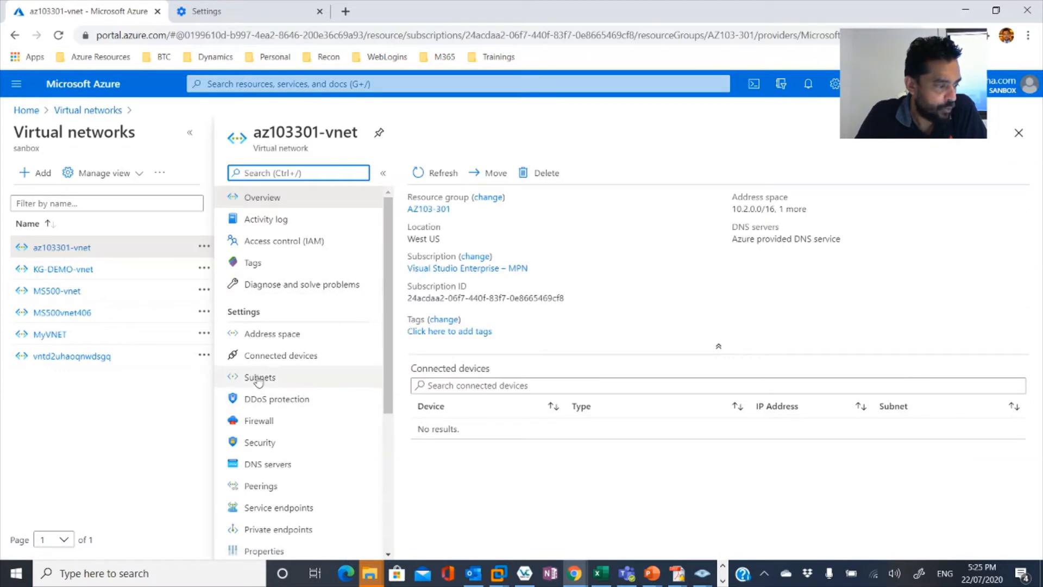
pyautogui.click(260, 377)
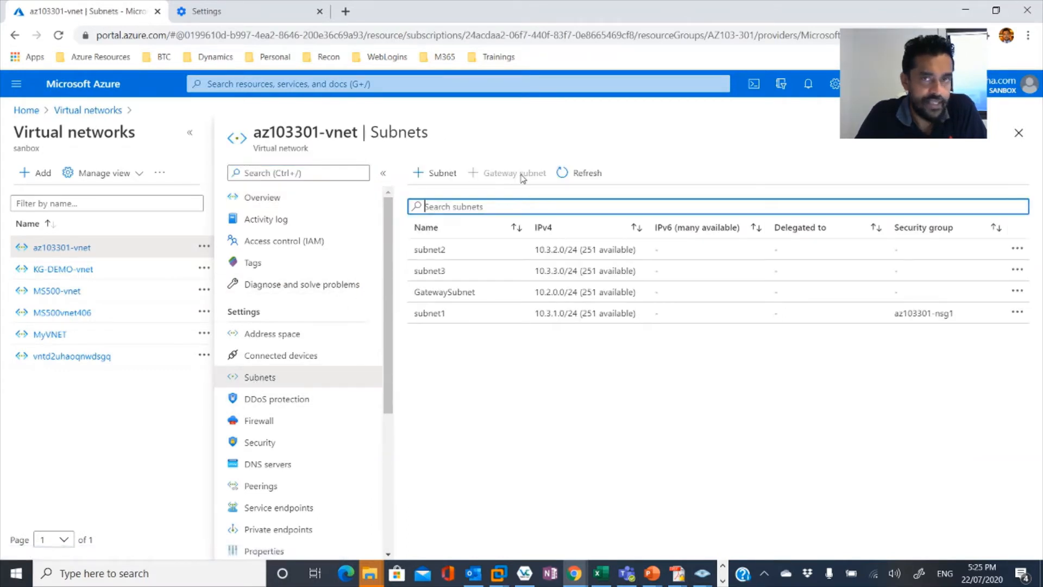
pyautogui.click(281, 355)
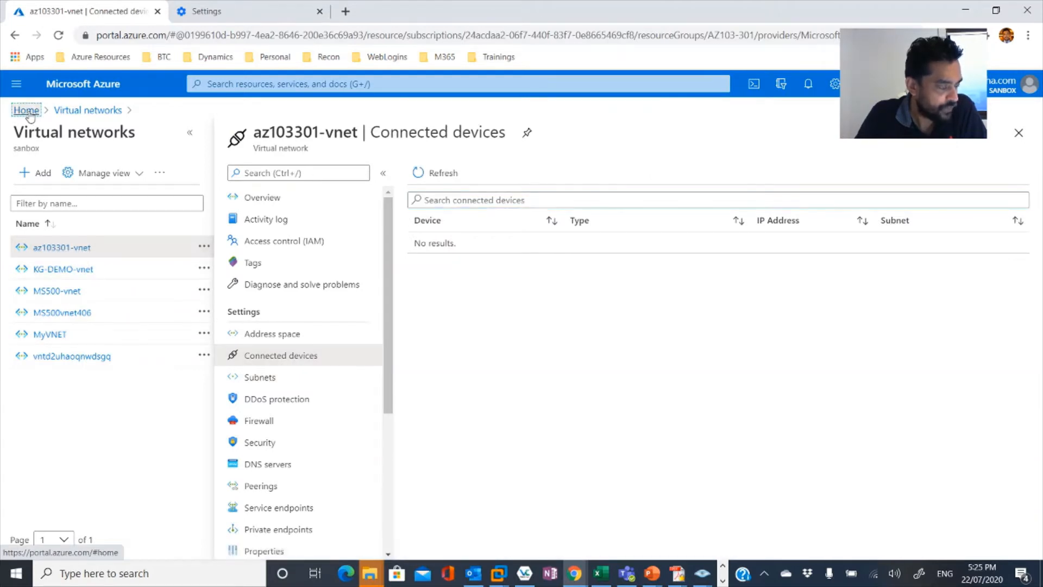
# Step: Return to the portal home page with az103301-vnet topping recent resources
pyautogui.click(26, 109)
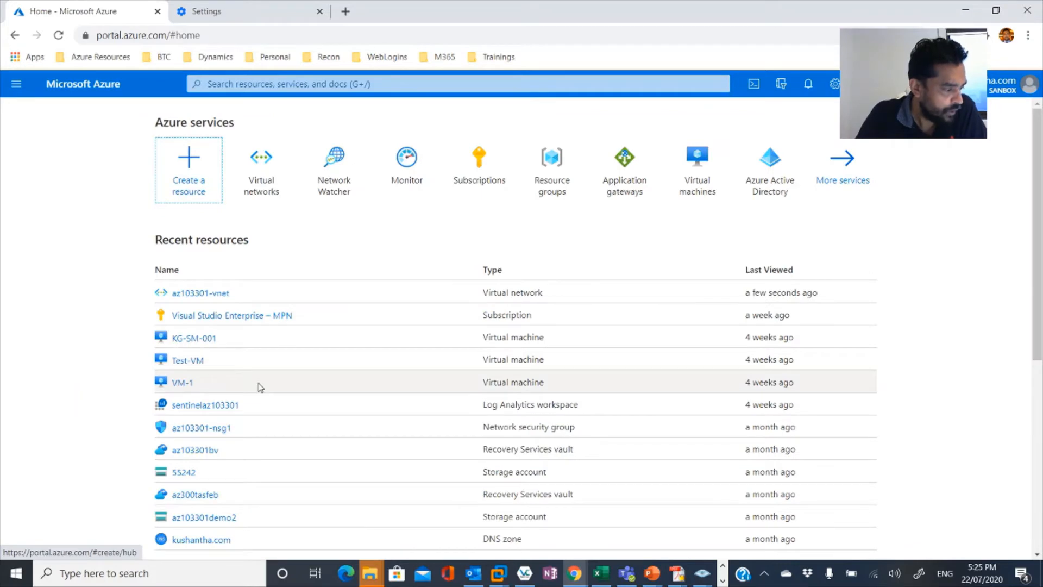
pyautogui.scroll(-3)
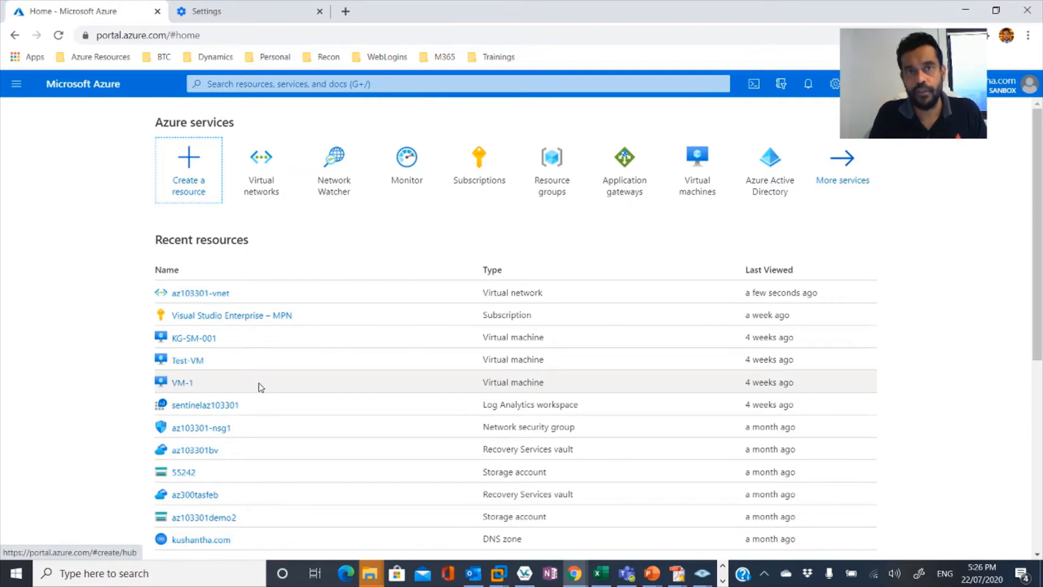
pyautogui.moveTo(243, 365)
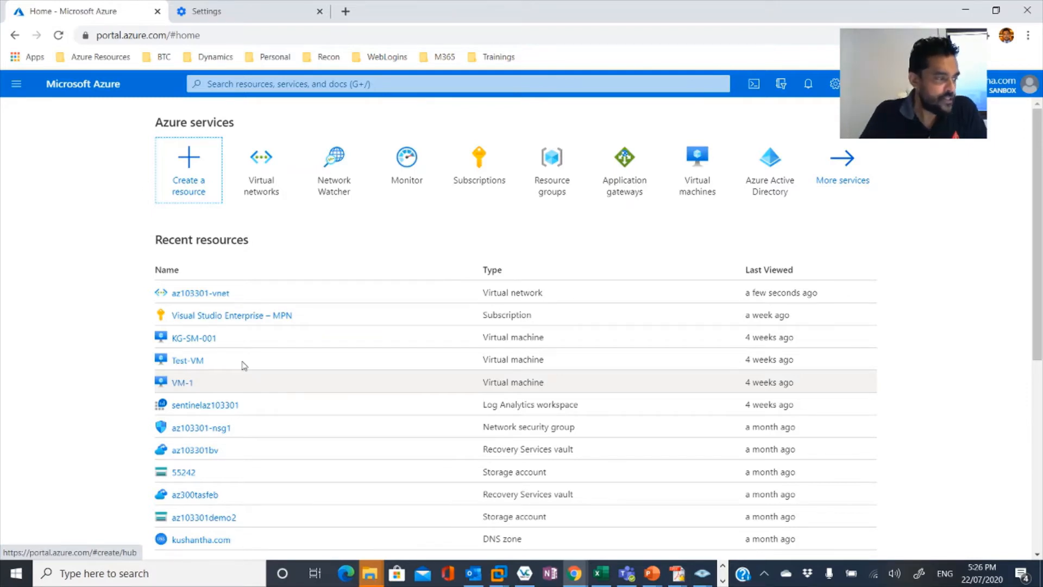
# Step: Search 'watcher' and open the Network Watcher service overview
pyautogui.click(457, 83)
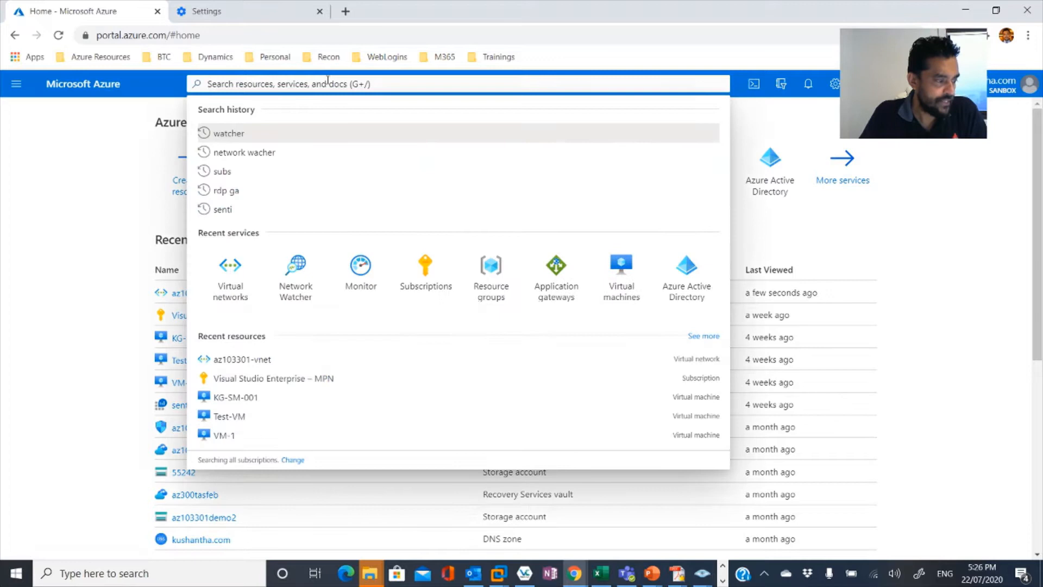
pyautogui.write('watcher')
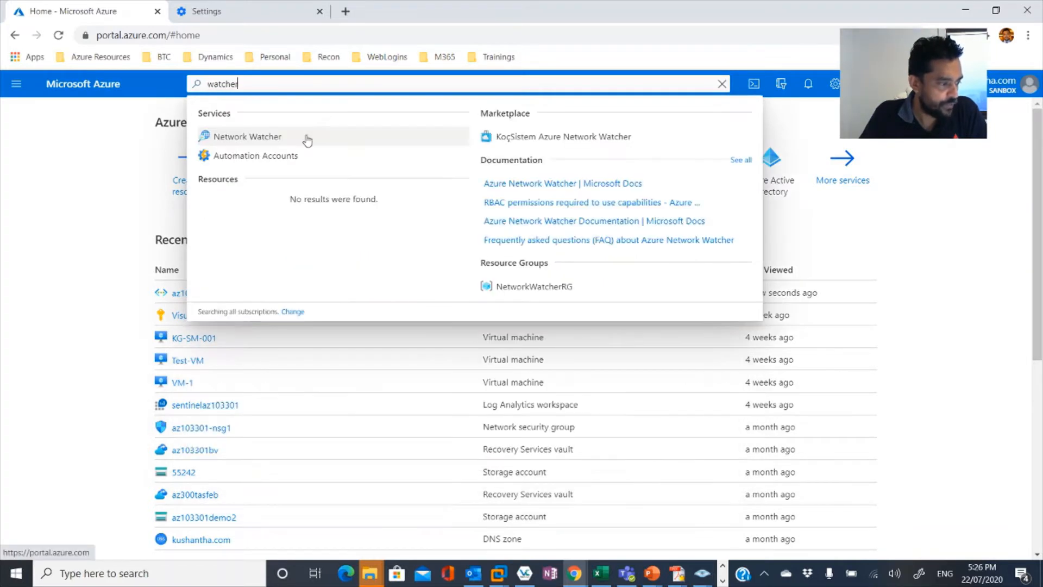
pyautogui.click(246, 136)
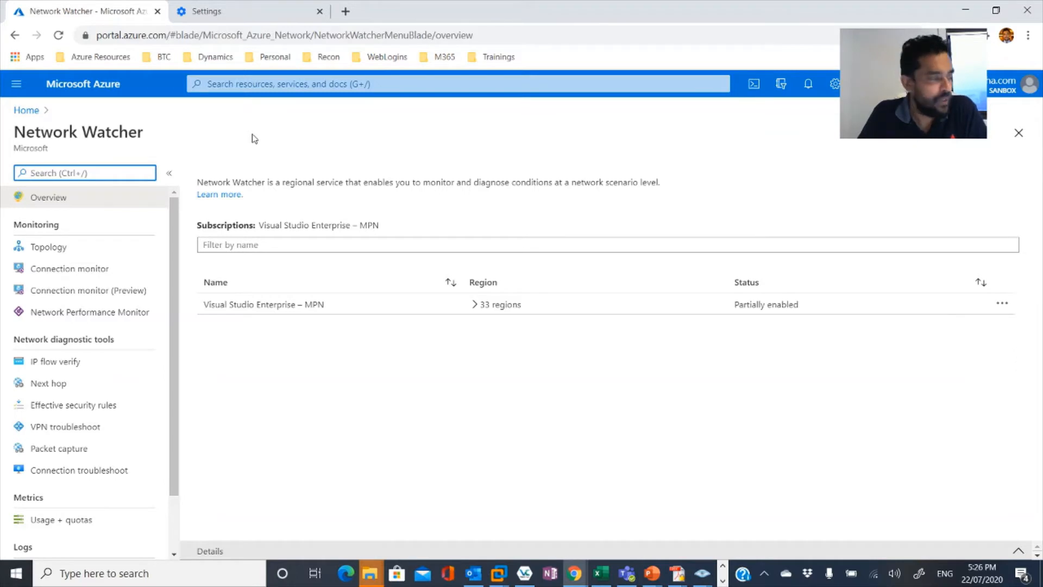
pyautogui.moveTo(76, 212)
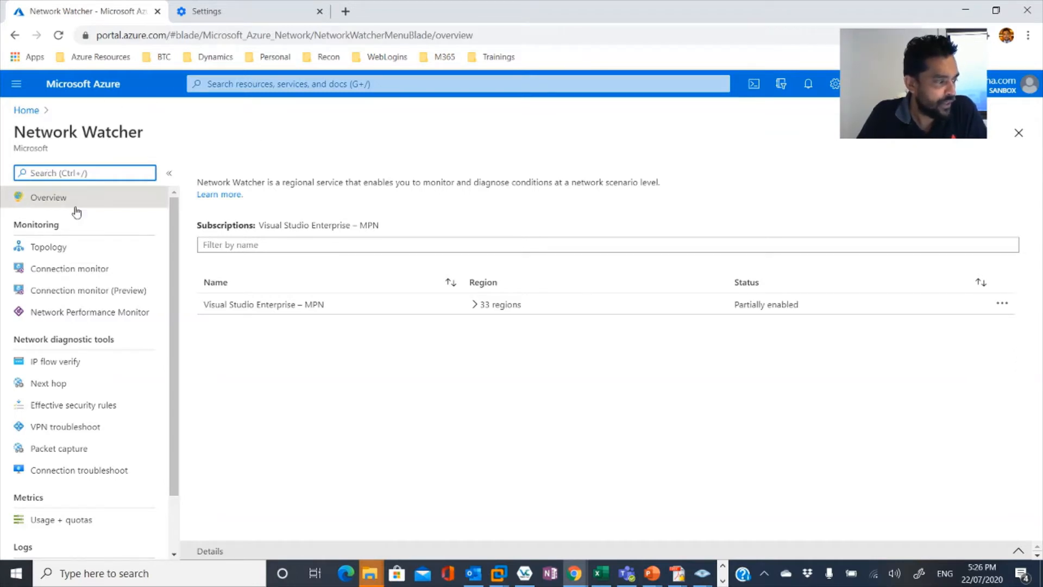
# Step: Show the topology of az103301-vnet and download it as topology.svg
pyautogui.click(47, 247)
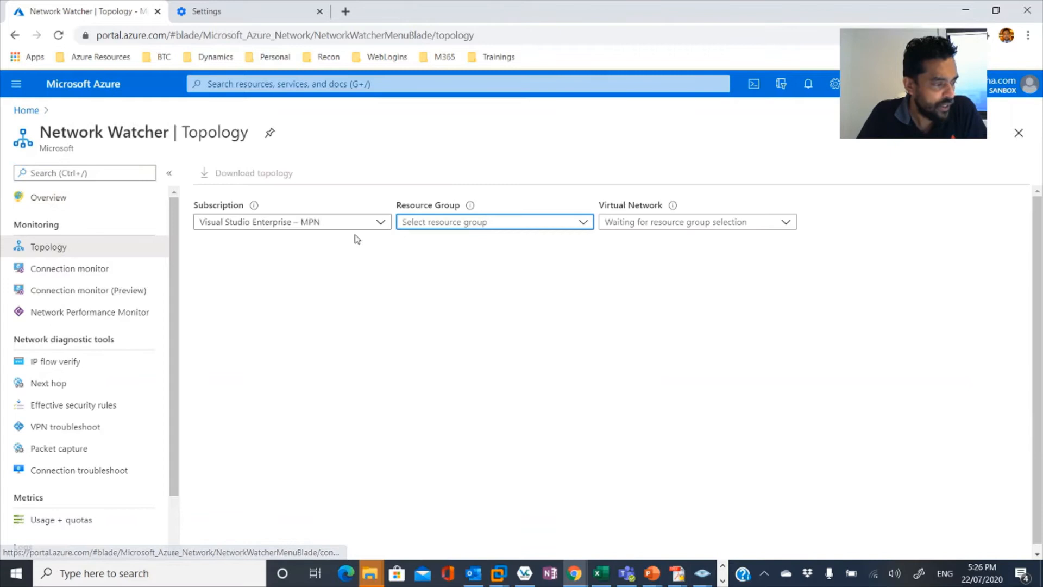
pyautogui.click(291, 221)
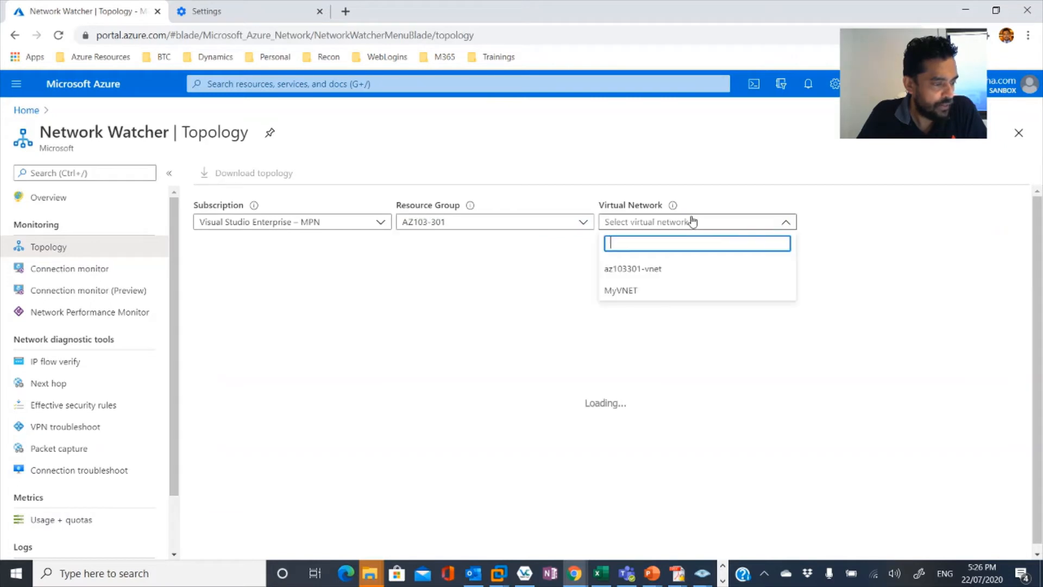
pyautogui.click(632, 268)
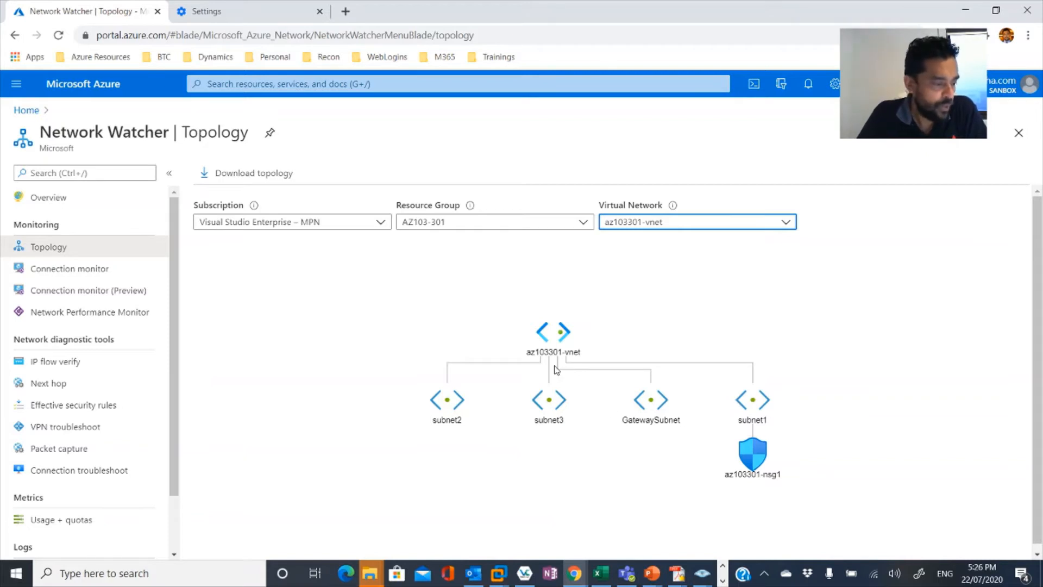
pyautogui.click(251, 172)
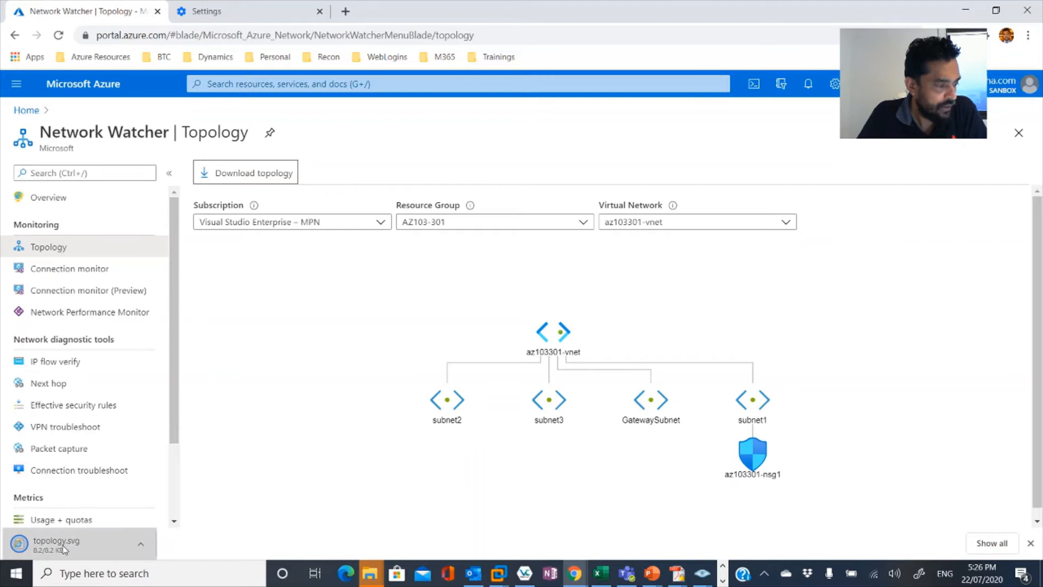
# Step: View the downloaded topology.svg in a Chrome tab, then close it
pyautogui.click(56, 543)
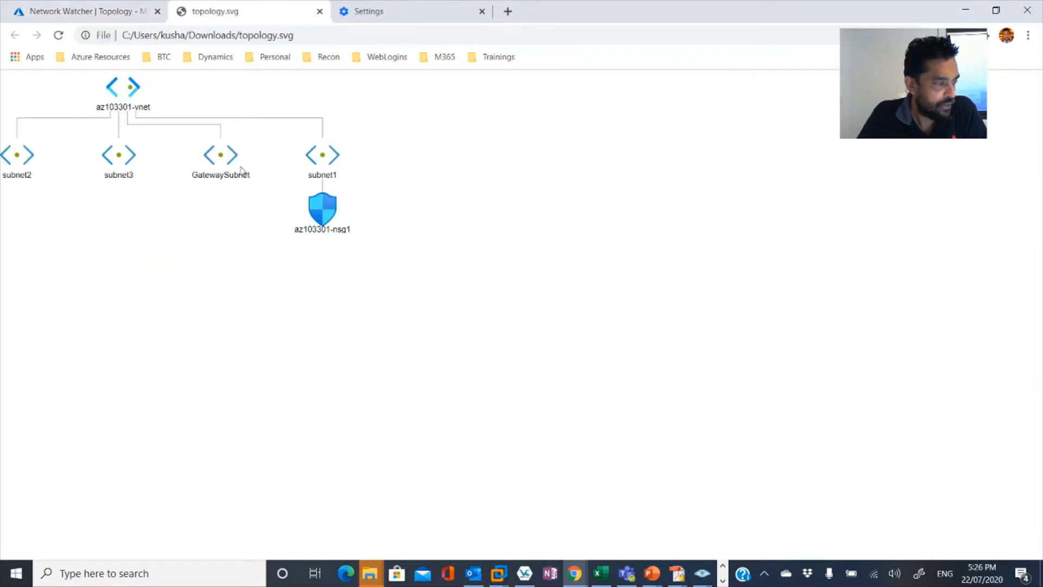
pyautogui.moveTo(270, 169)
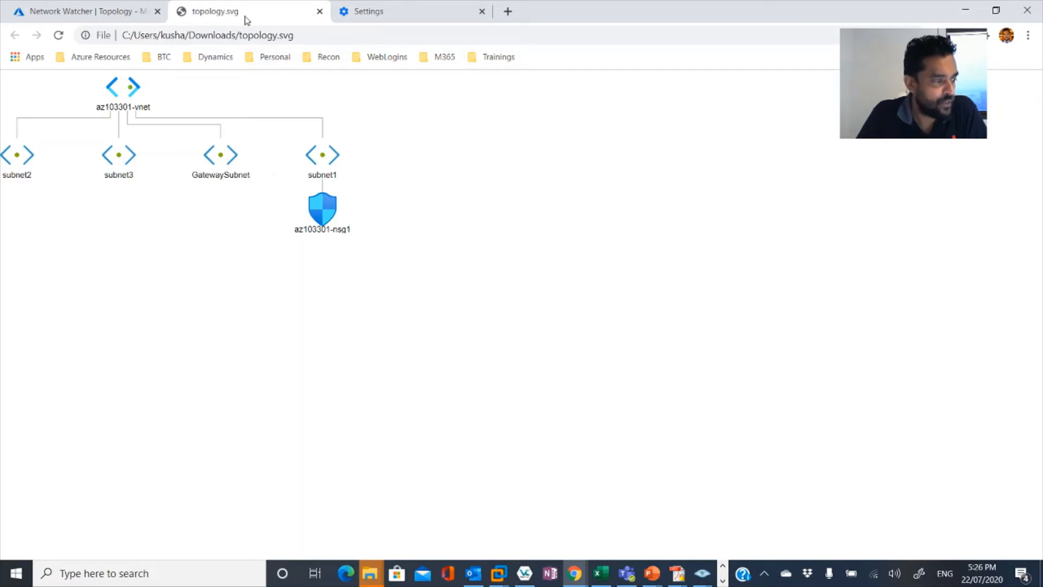
pyautogui.click(83, 12)
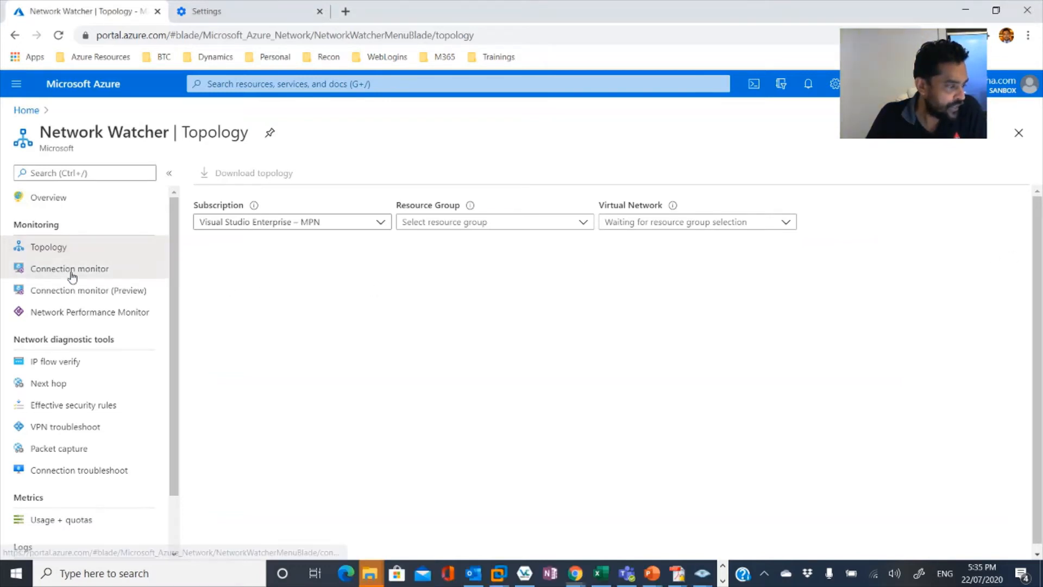
# Step: Start a new connection monitor with source VM KG-SM-001, view Advanced settings, then close unsaved
pyautogui.click(69, 268)
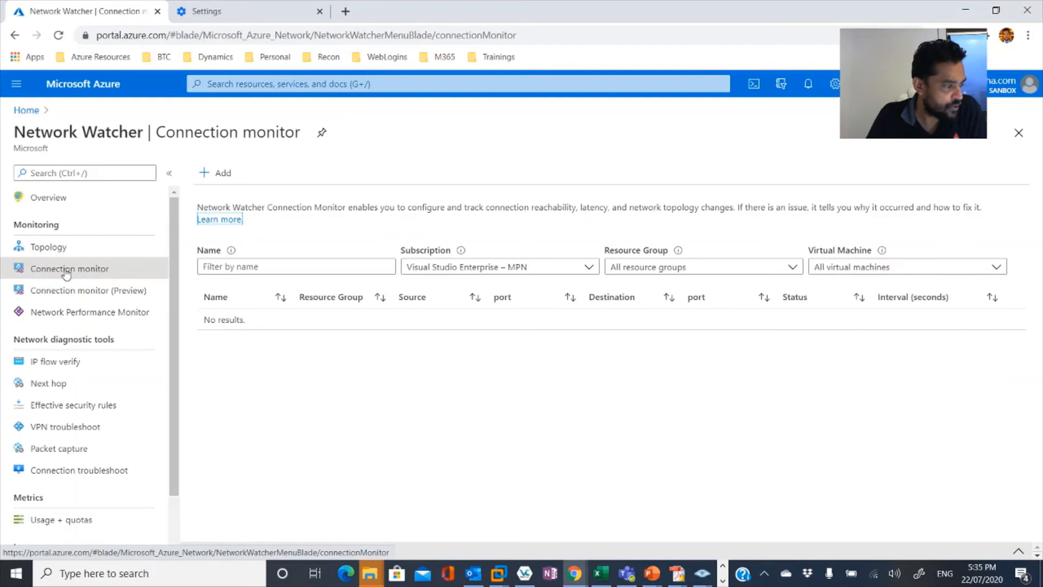
pyautogui.click(215, 172)
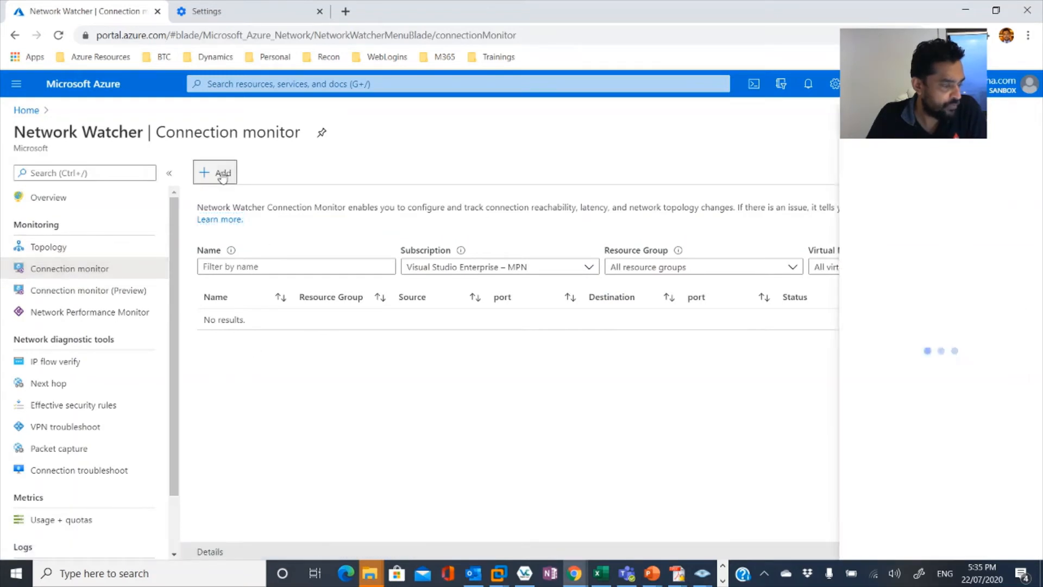
pyautogui.click(215, 172)
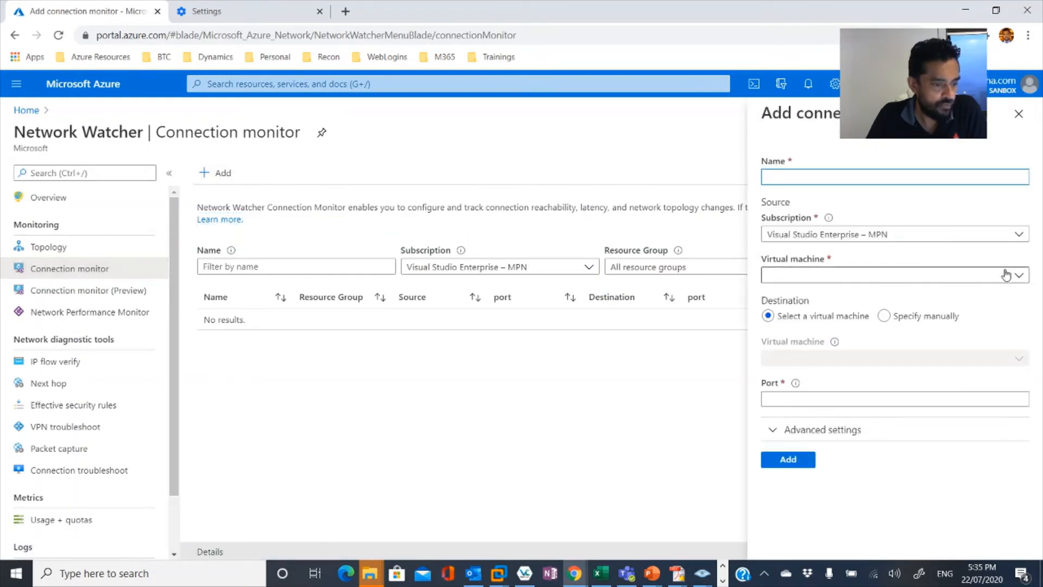
pyautogui.click(894, 275)
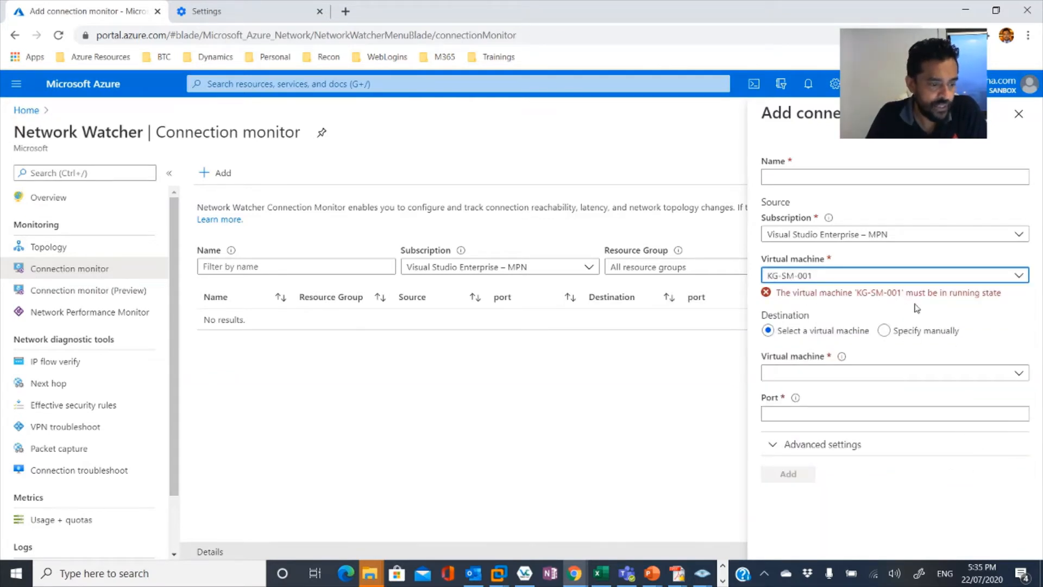
pyautogui.moveTo(924, 306)
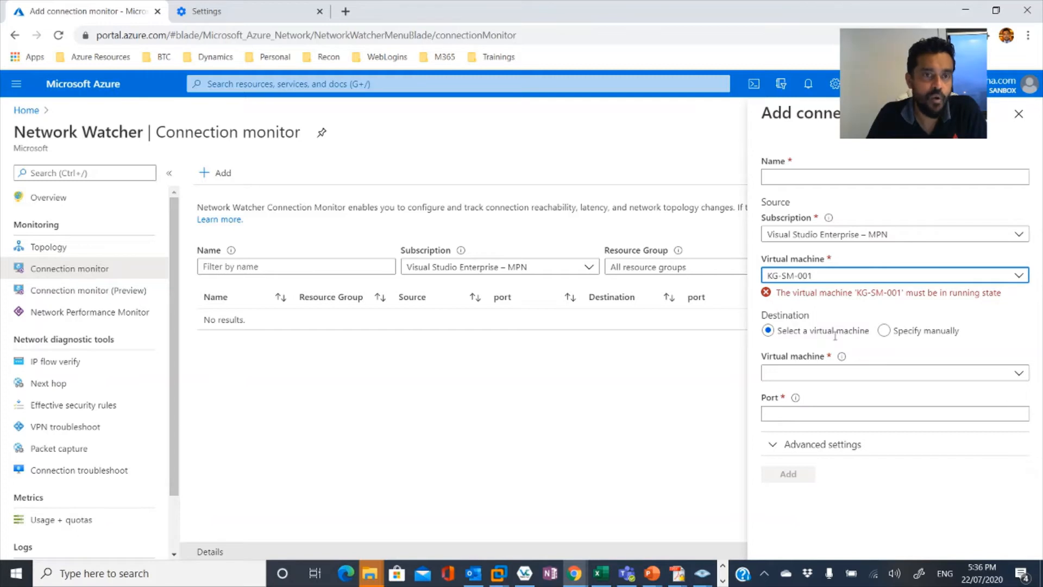
pyautogui.click(894, 413)
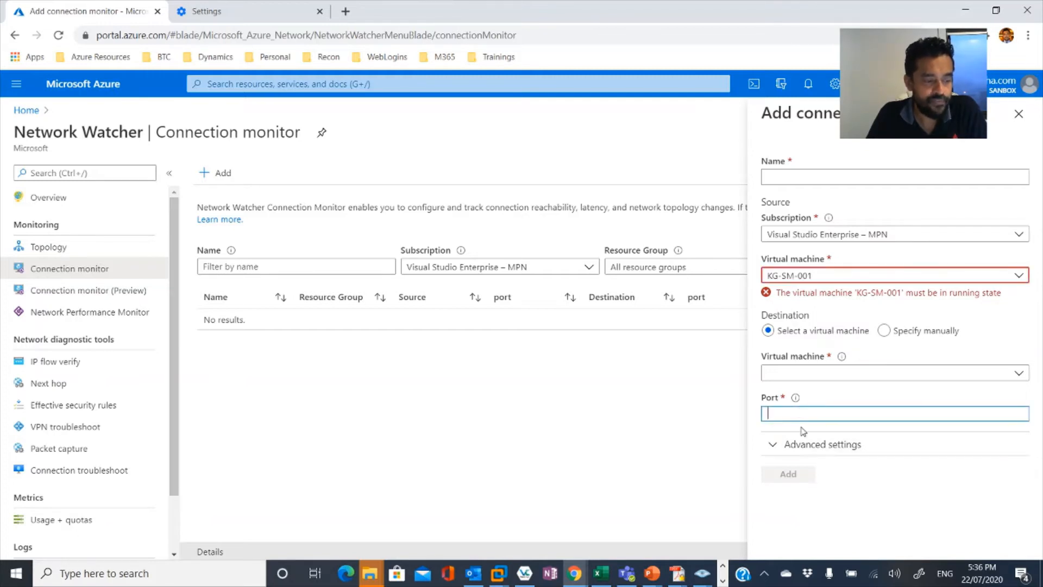
pyautogui.click(823, 444)
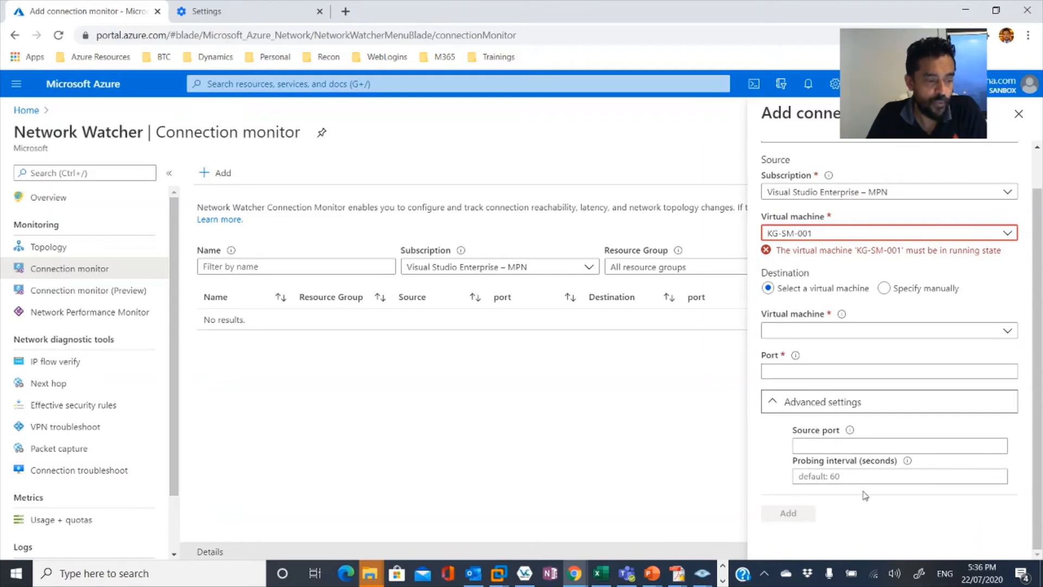
pyautogui.moveTo(972, 174)
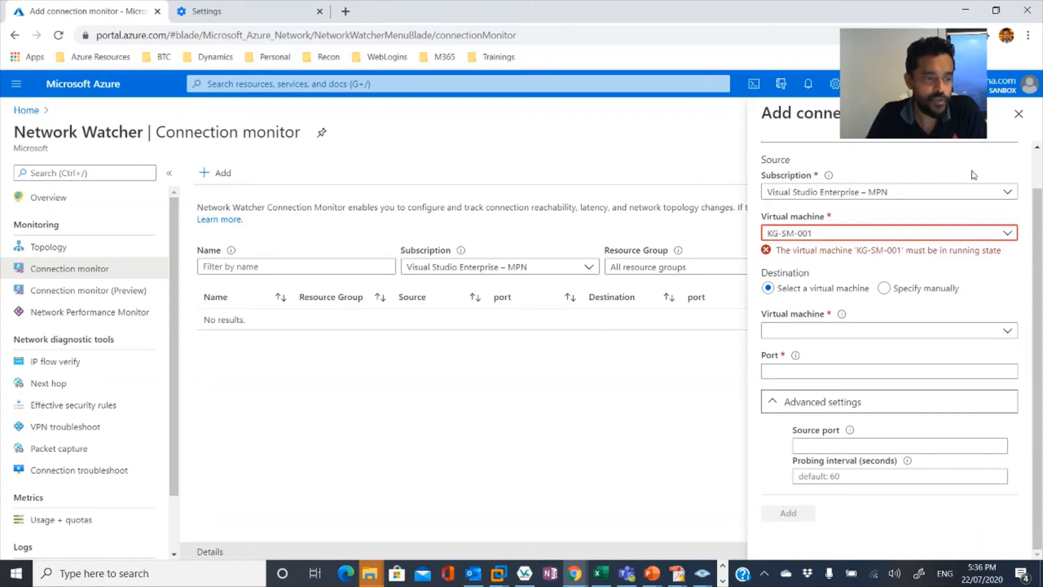
pyautogui.click(1018, 113)
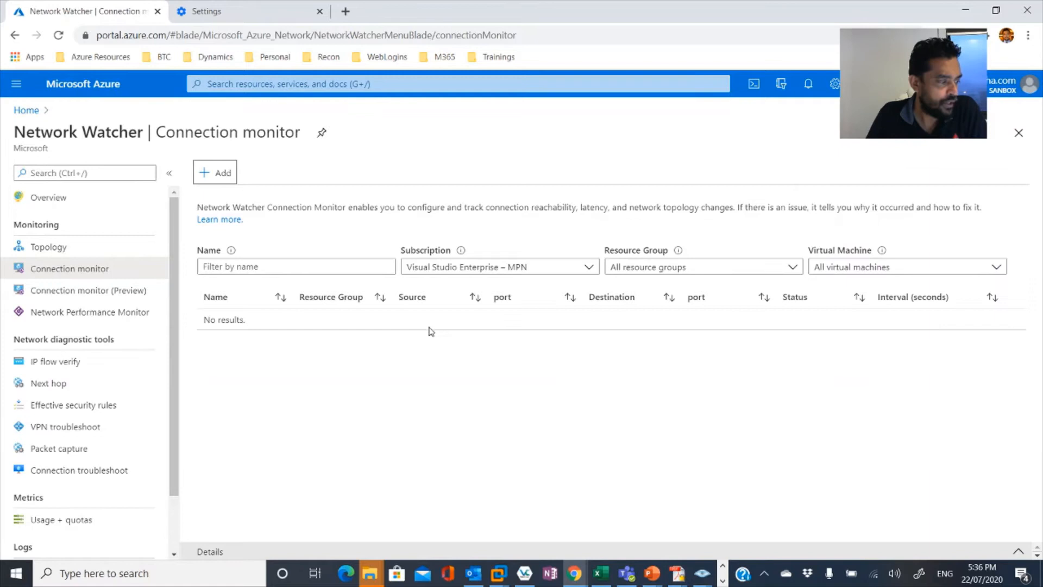
# Step: In Connection monitor (Preview), start Create Connection Monitor and cancel back to the overview
pyautogui.click(88, 290)
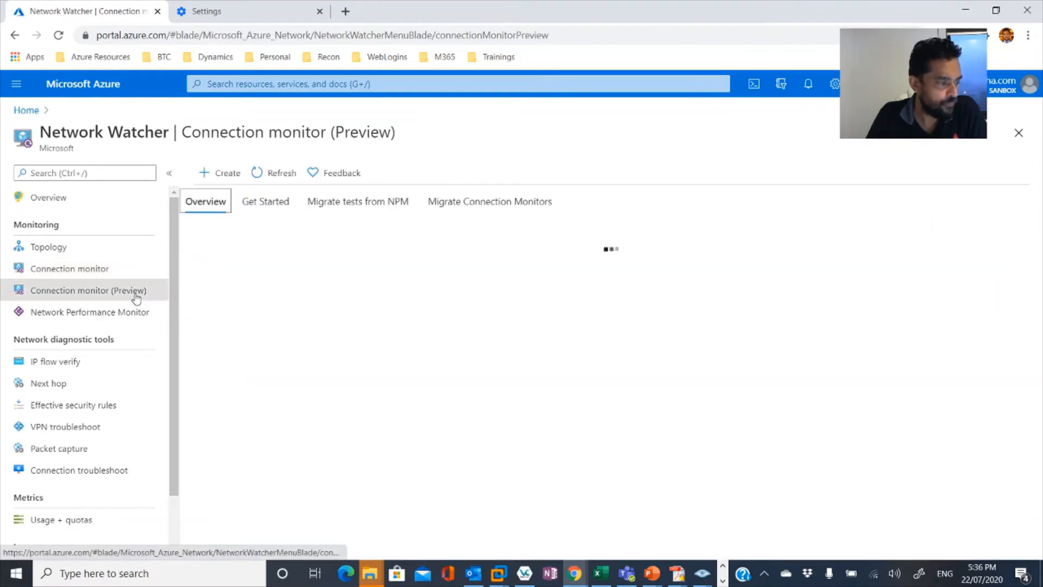
pyautogui.click(227, 173)
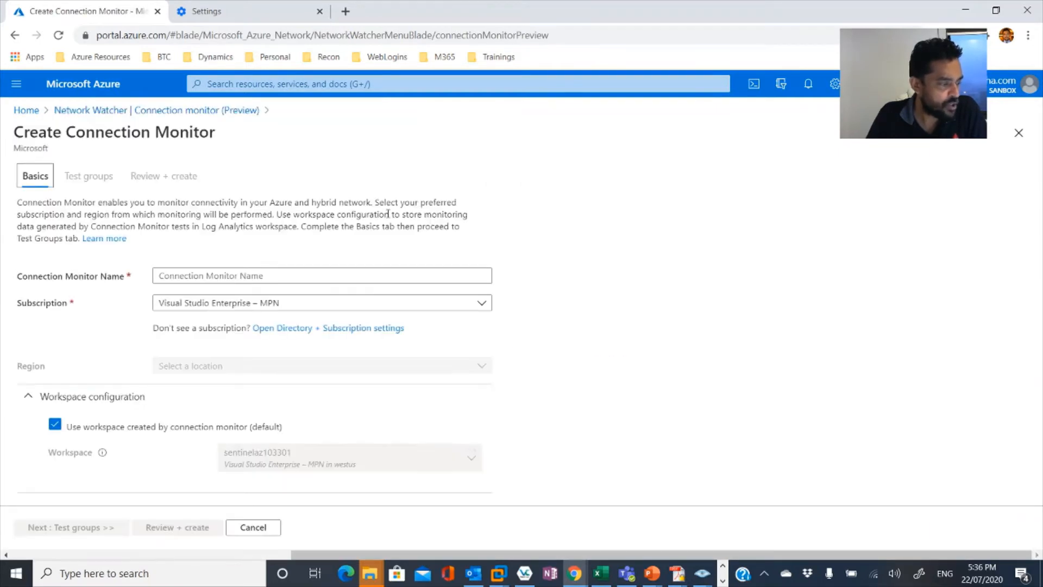
pyautogui.click(321, 365)
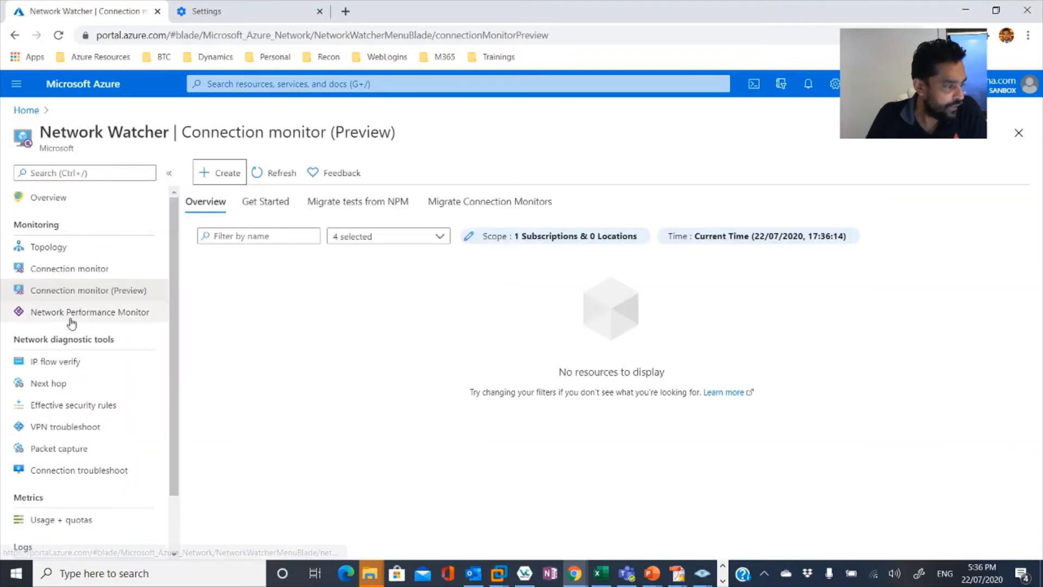
# Step: In Network Performance Monitor, review the sentinelaz103301 workspace's monitoring solution overview
pyautogui.click(90, 312)
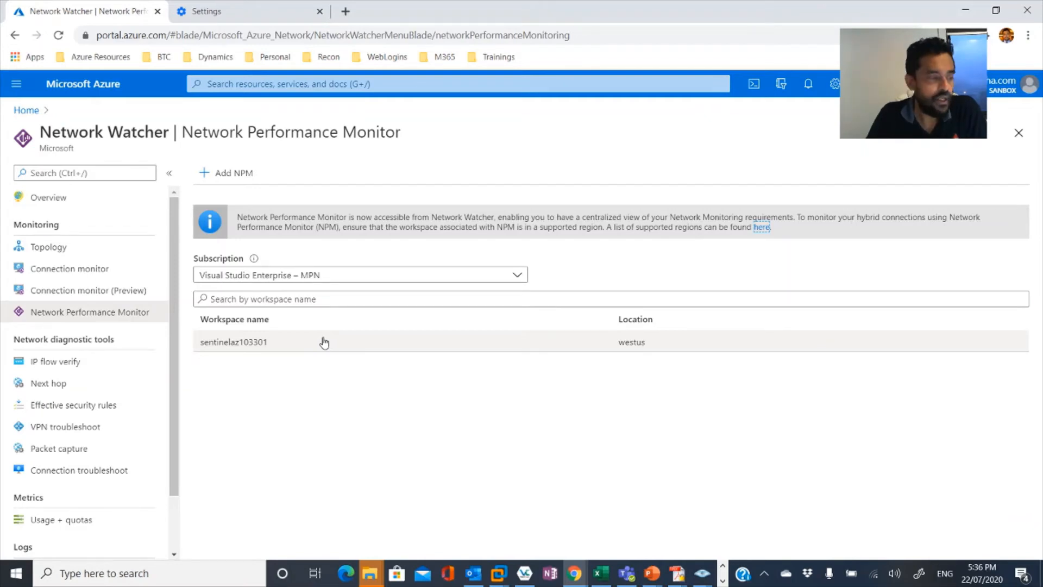
pyautogui.click(233, 341)
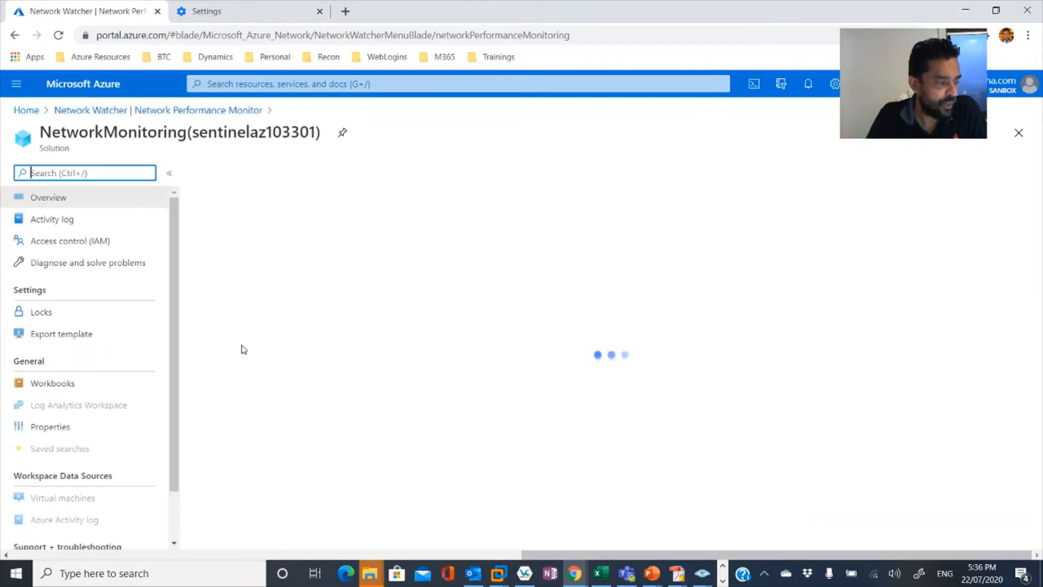
pyautogui.click(48, 197)
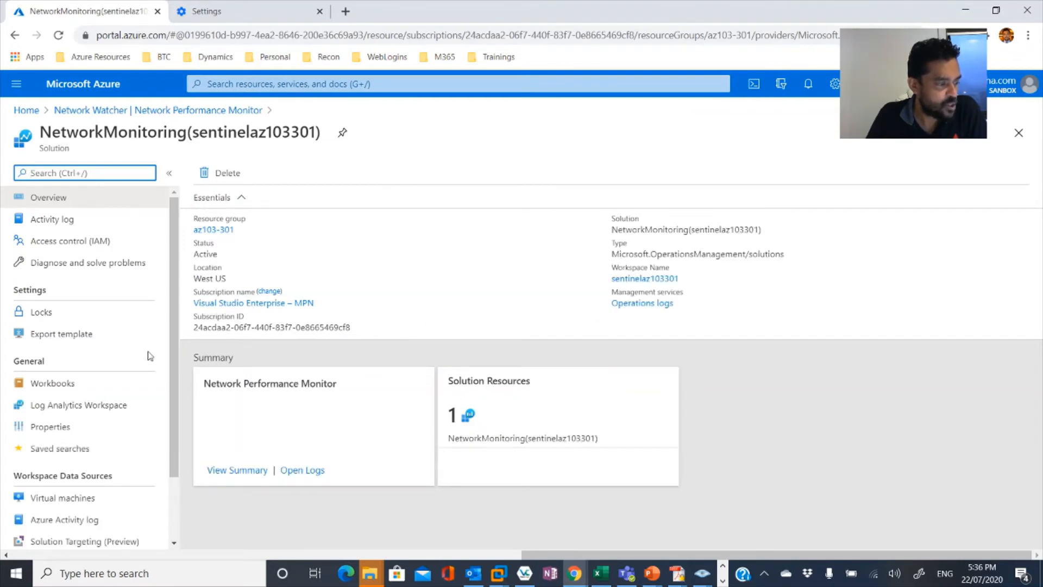
pyautogui.scroll(-3)
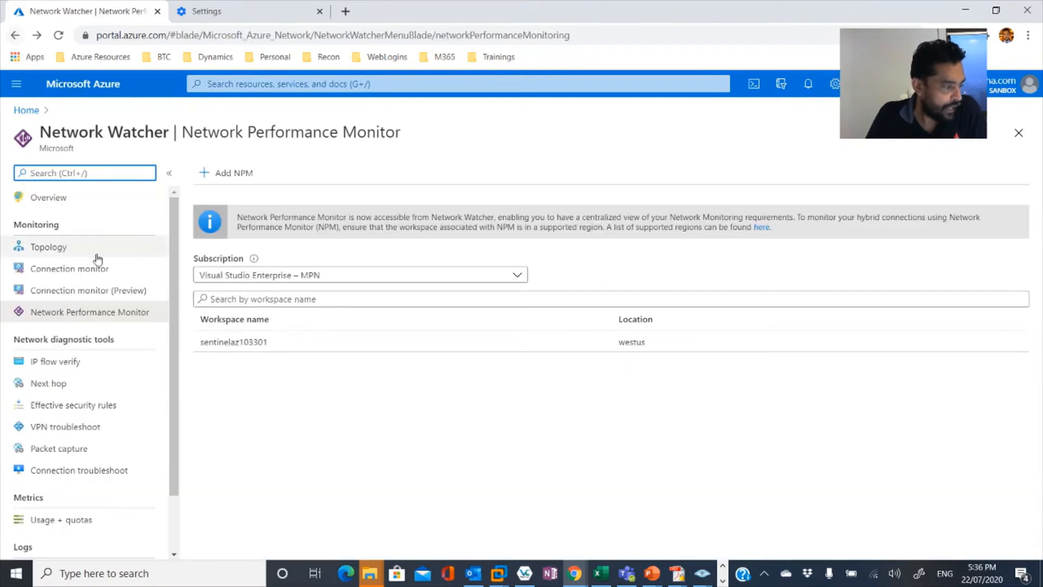
# Step: Show the IP flow verify form prefilled with KG-DEMO, KG-SM-001 and local IP 10.1.1.4
pyautogui.click(55, 361)
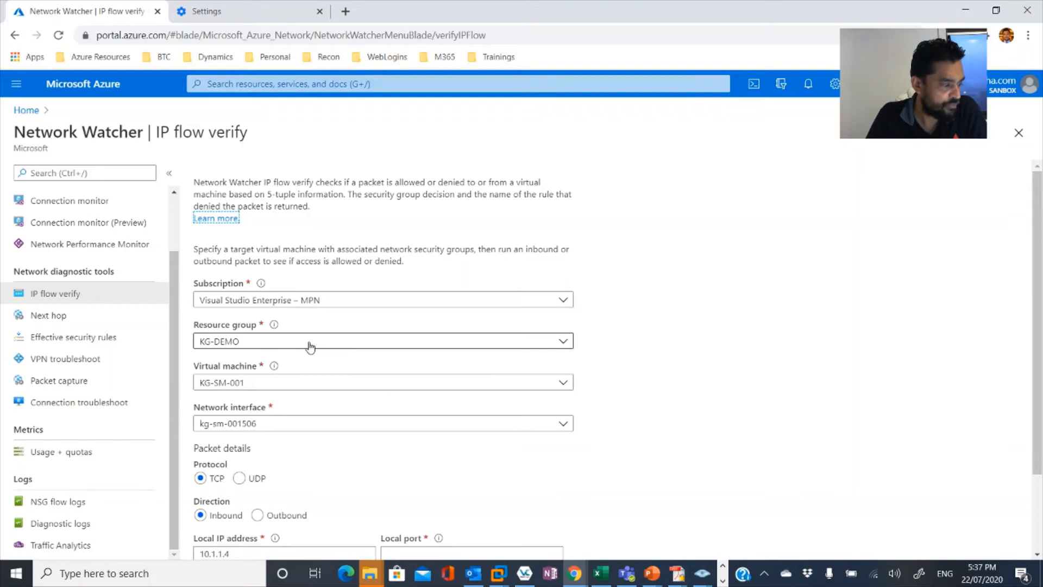
pyautogui.moveTo(332, 385)
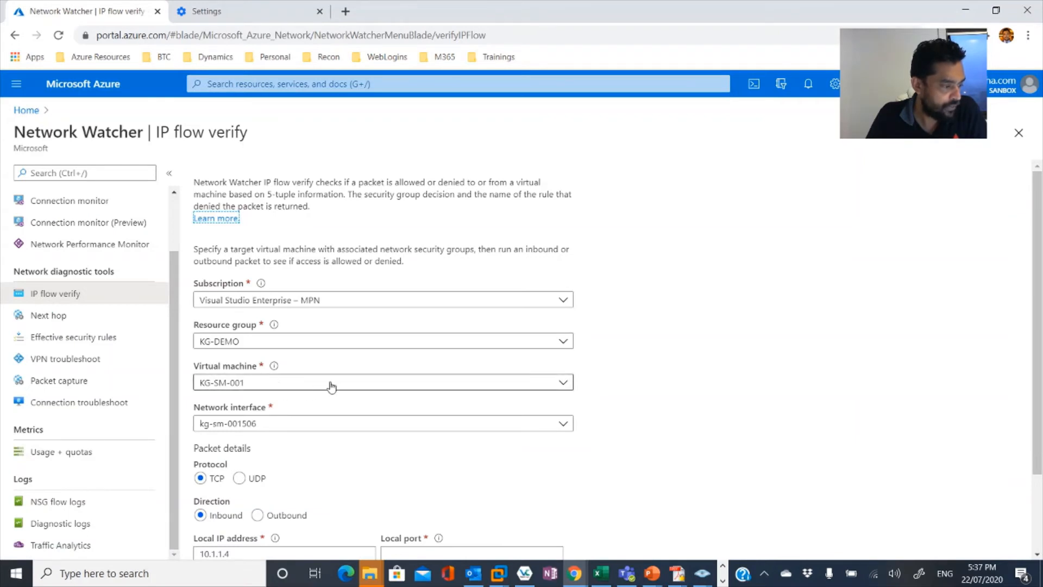
pyautogui.scroll(-3)
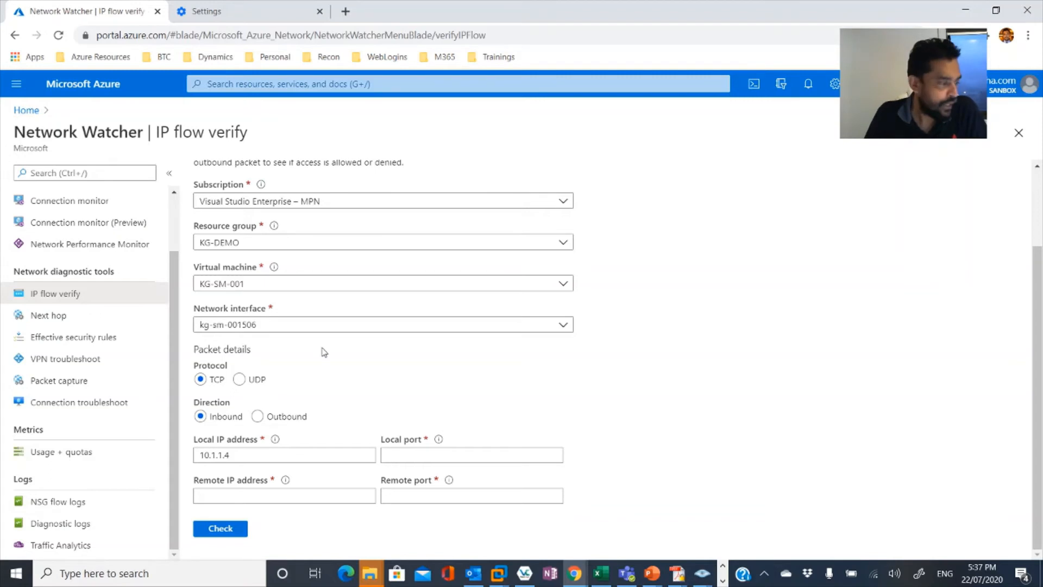
# Step: Try the Next hop tool with source IP 10.1.1.4, then move on to Effective security rules
pyautogui.click(48, 314)
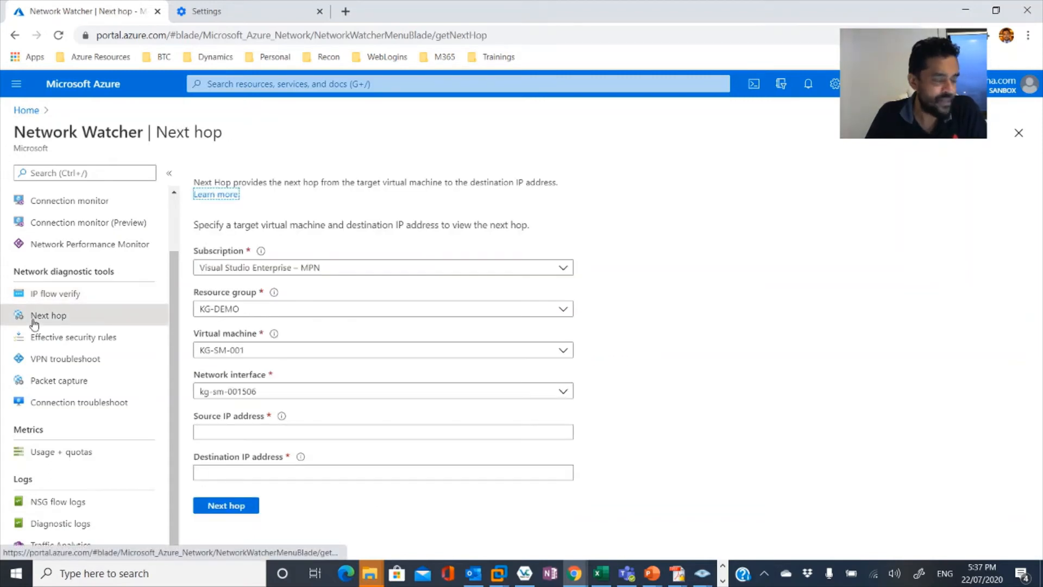
pyautogui.write('10.1.1.4')
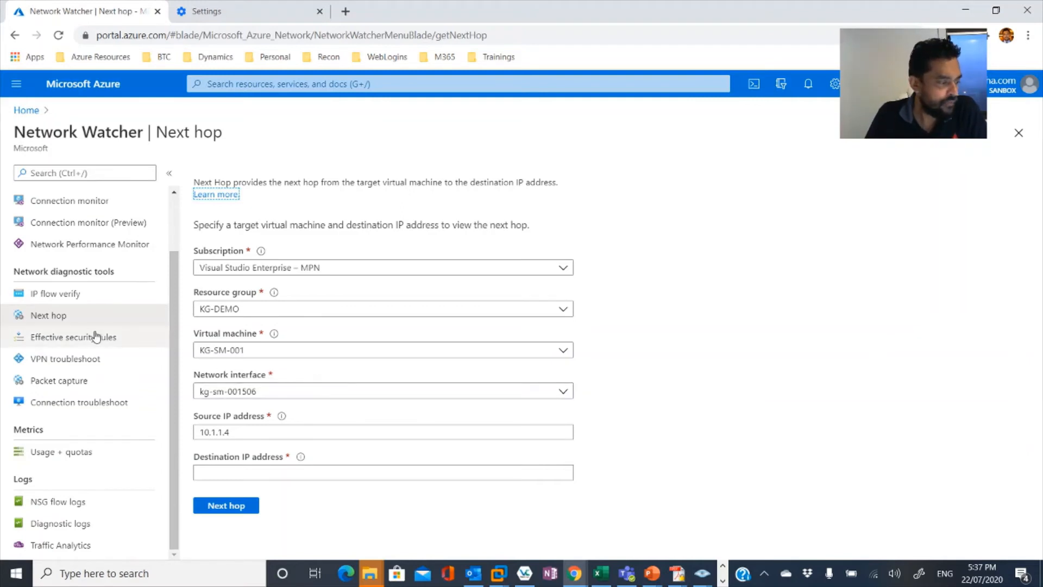
pyautogui.click(72, 337)
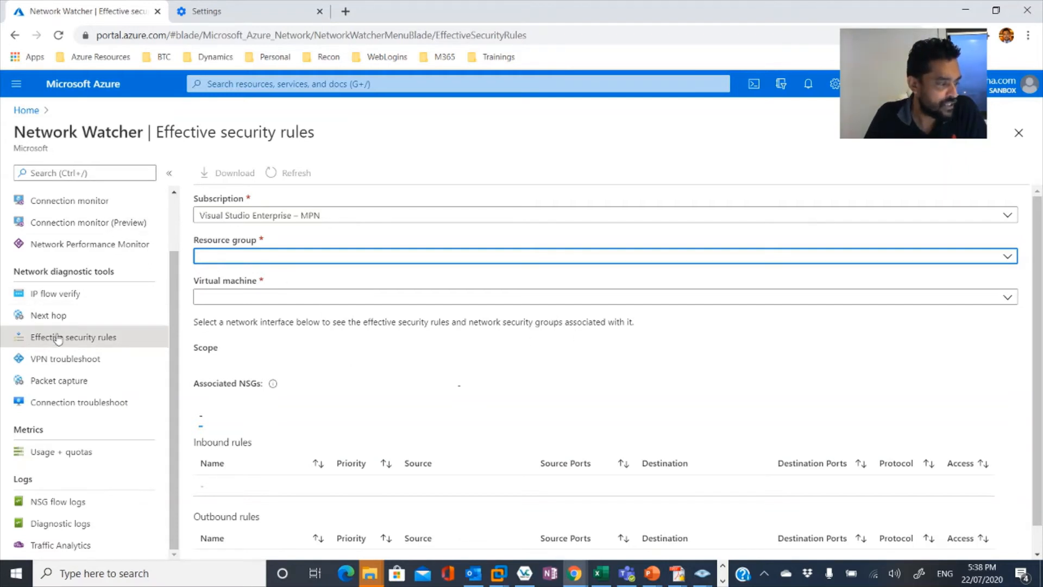
# Step: Choose resource group KG-DEMO so the virtual machine fills with KG-SM-001
pyautogui.scroll(-3)
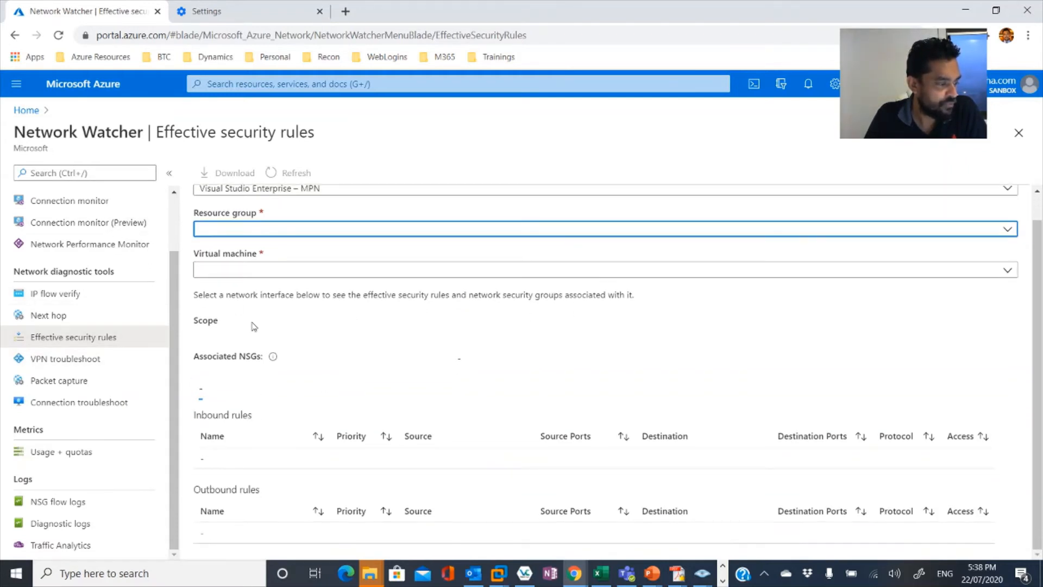
pyautogui.click(599, 228)
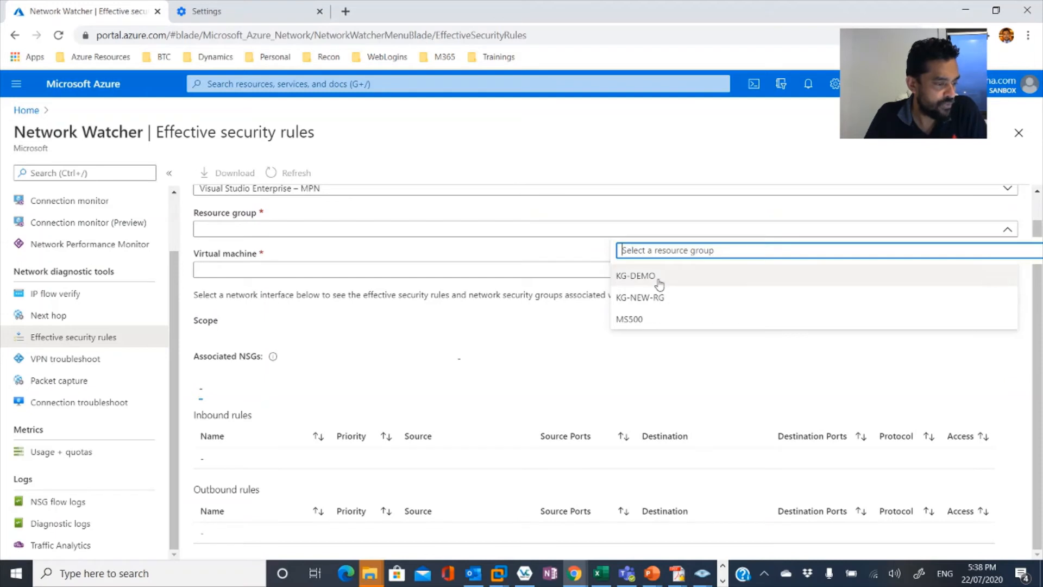
pyautogui.click(634, 275)
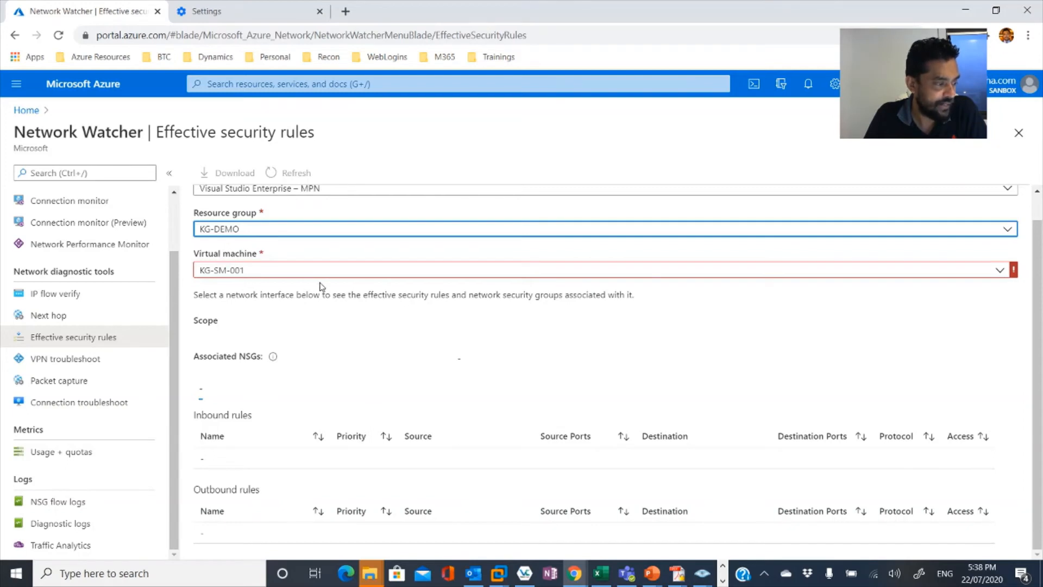
pyautogui.moveTo(221, 373)
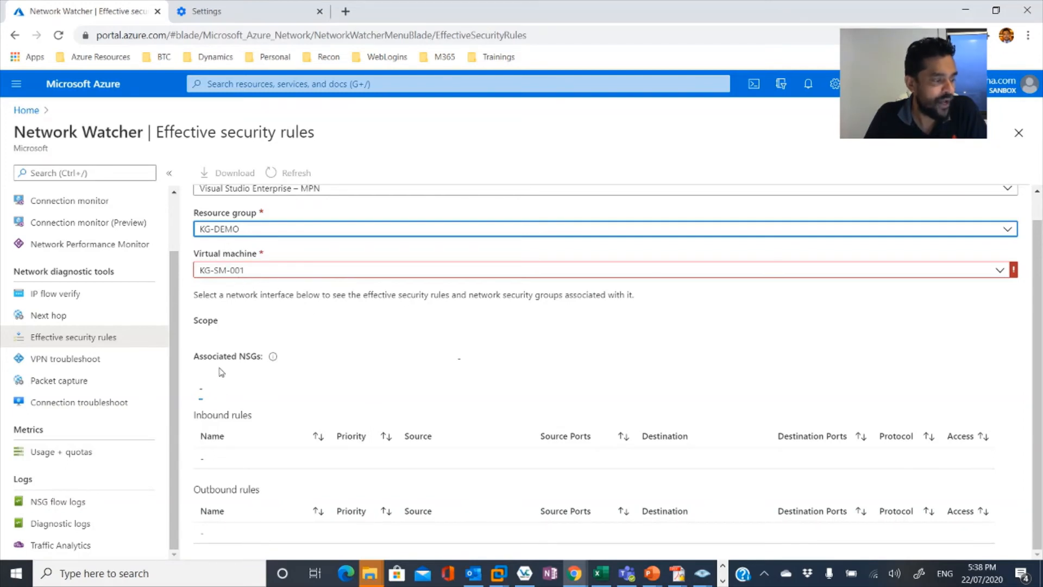
pyautogui.moveTo(232, 381)
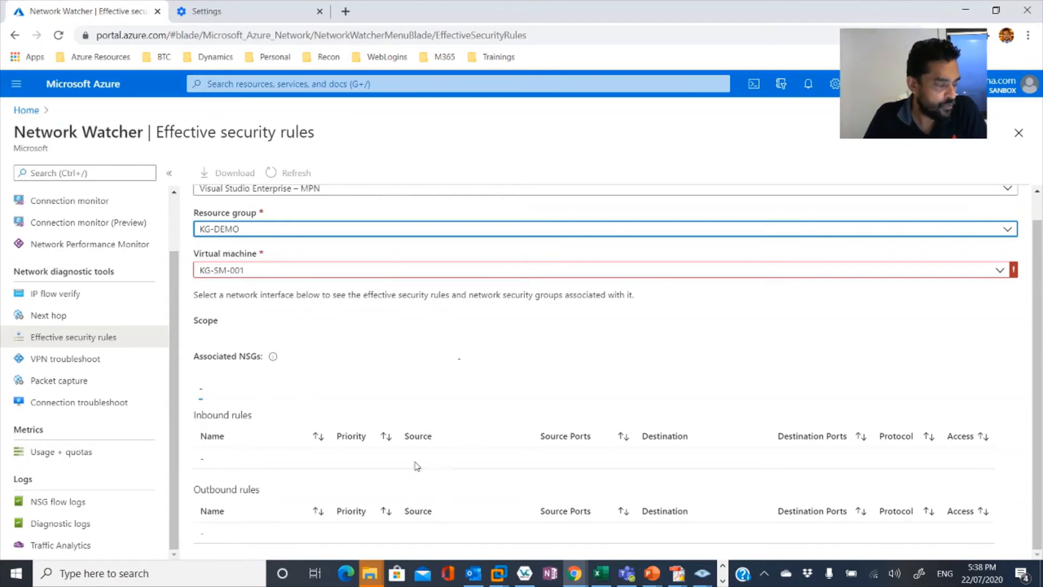
pyautogui.moveTo(708, 468)
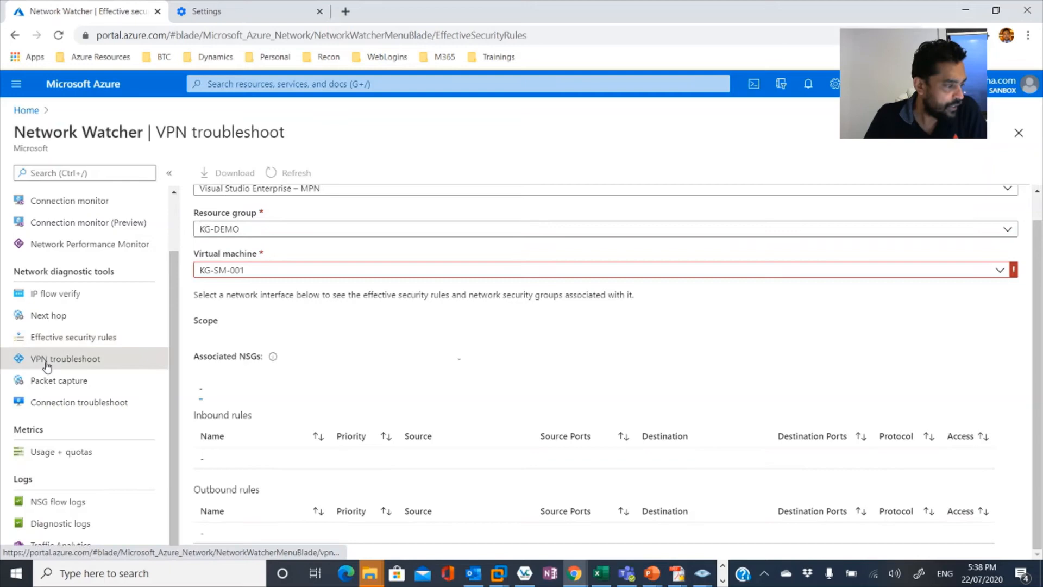
# Step: Visit VPN troubleshoot briefly, then show the Packet capture page with no captures
pyautogui.click(65, 358)
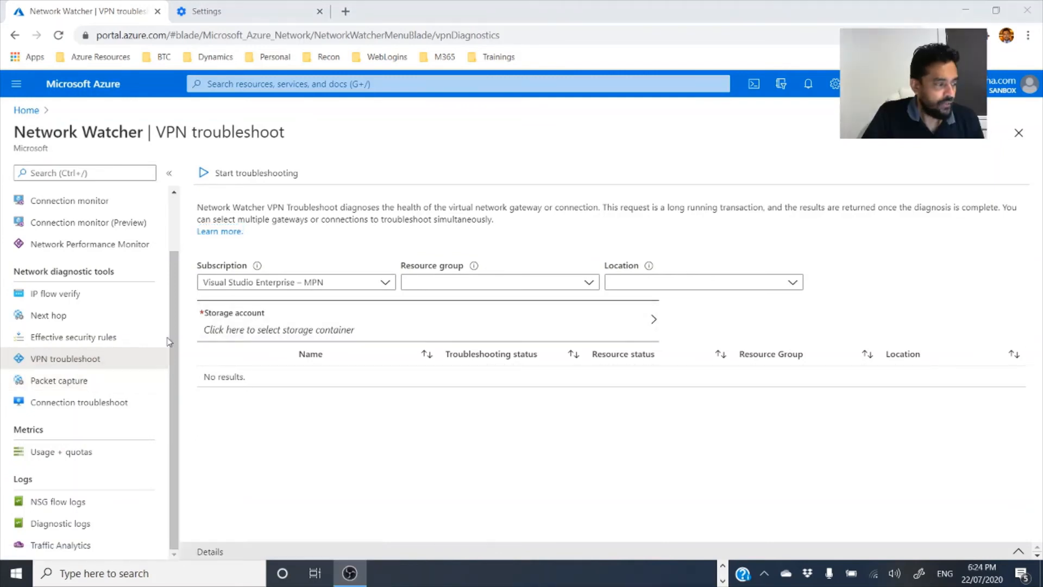
pyautogui.click(58, 380)
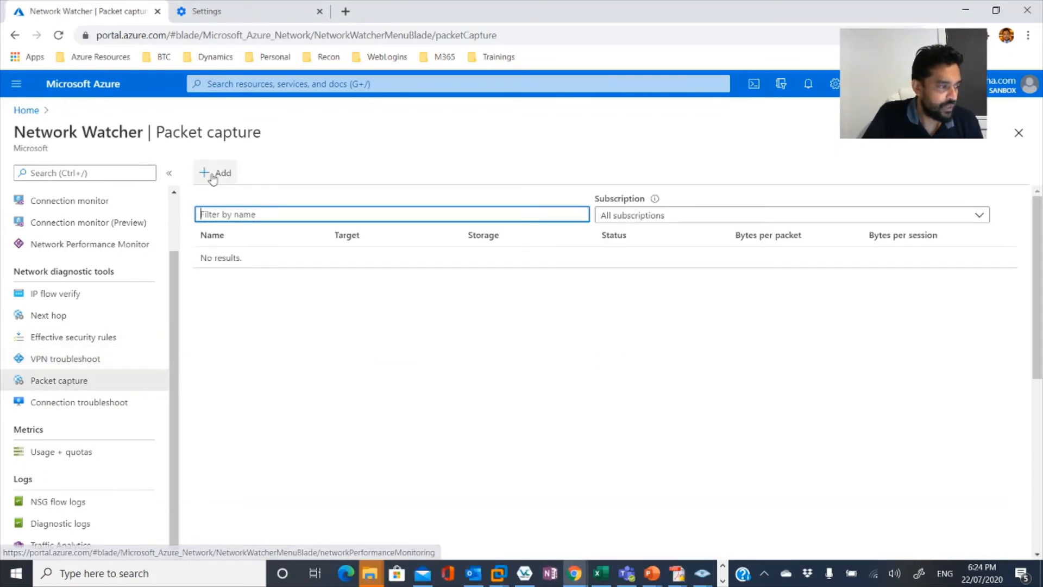
# Step: Start a new packet capture for KG-SM-001 named test.cap and add an optional filter
pyautogui.click(215, 172)
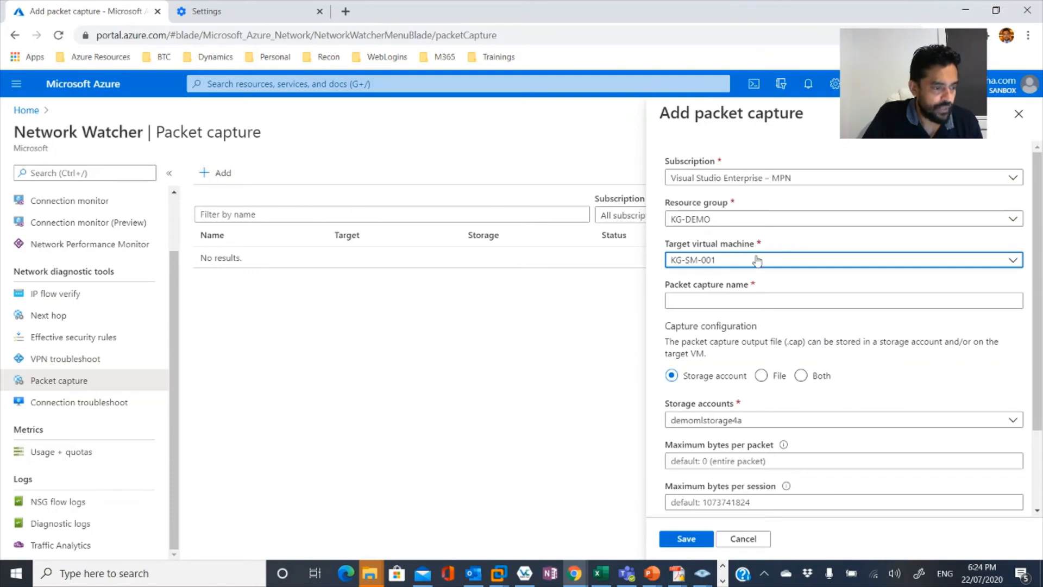
pyautogui.click(842, 300)
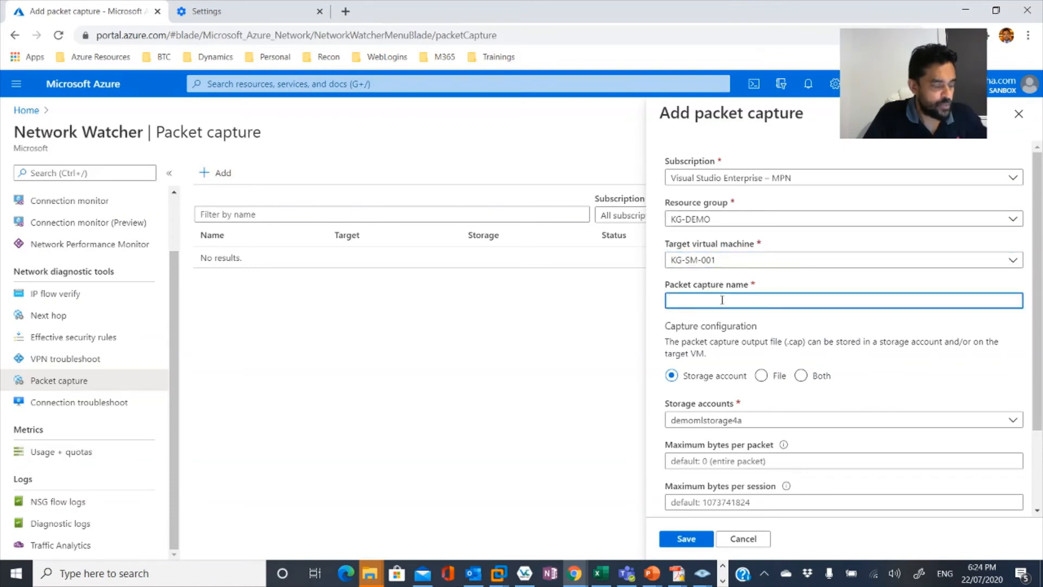
pyautogui.write('test')
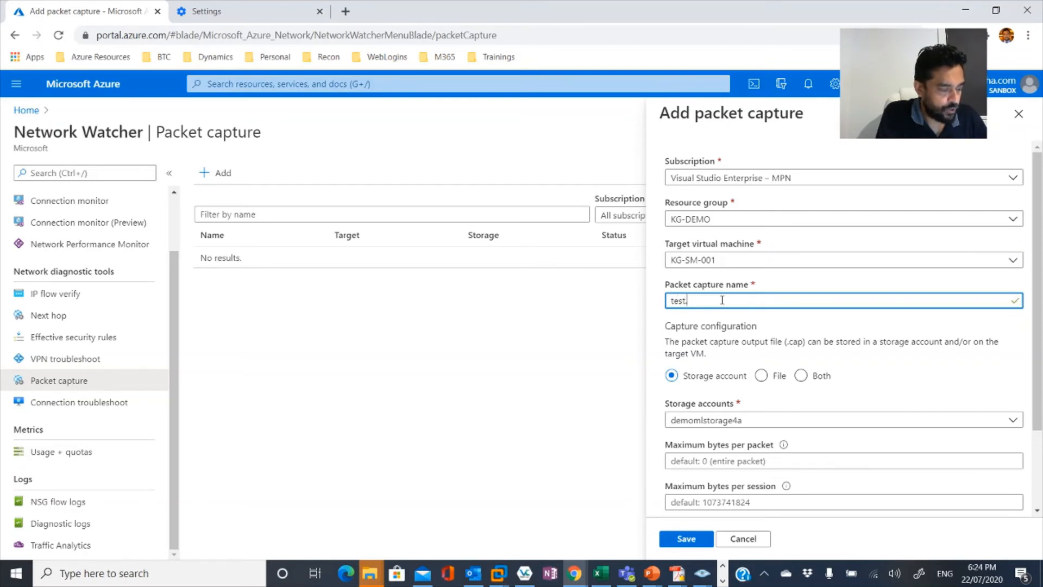
pyautogui.write('cap')
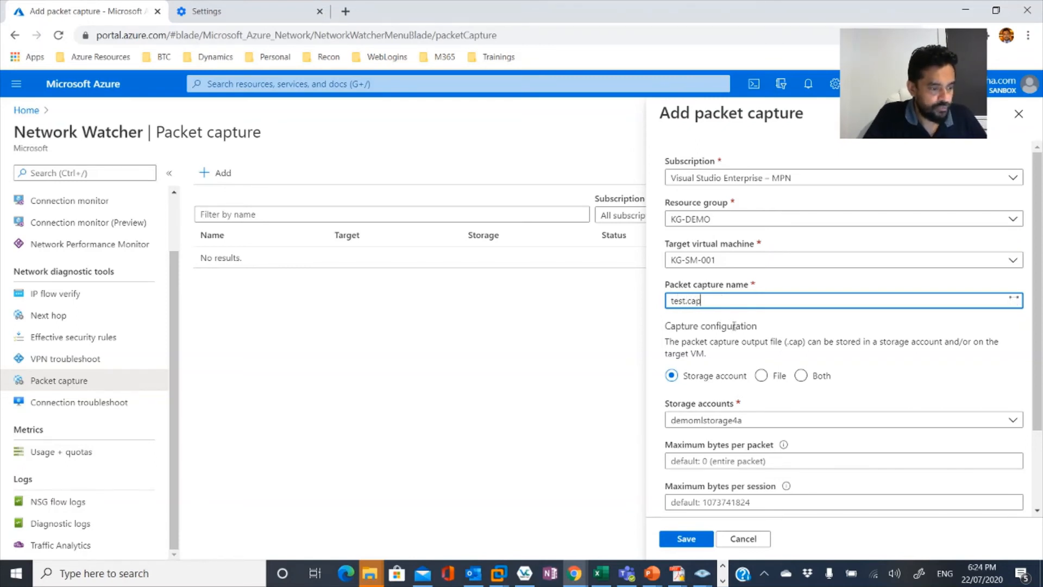
pyautogui.scroll(-3)
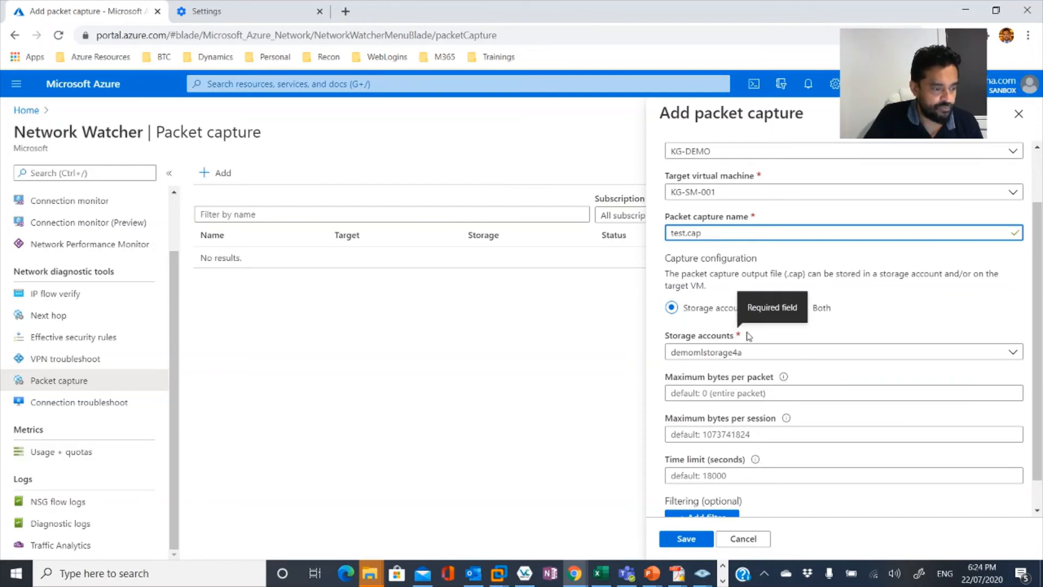
pyautogui.scroll(-3)
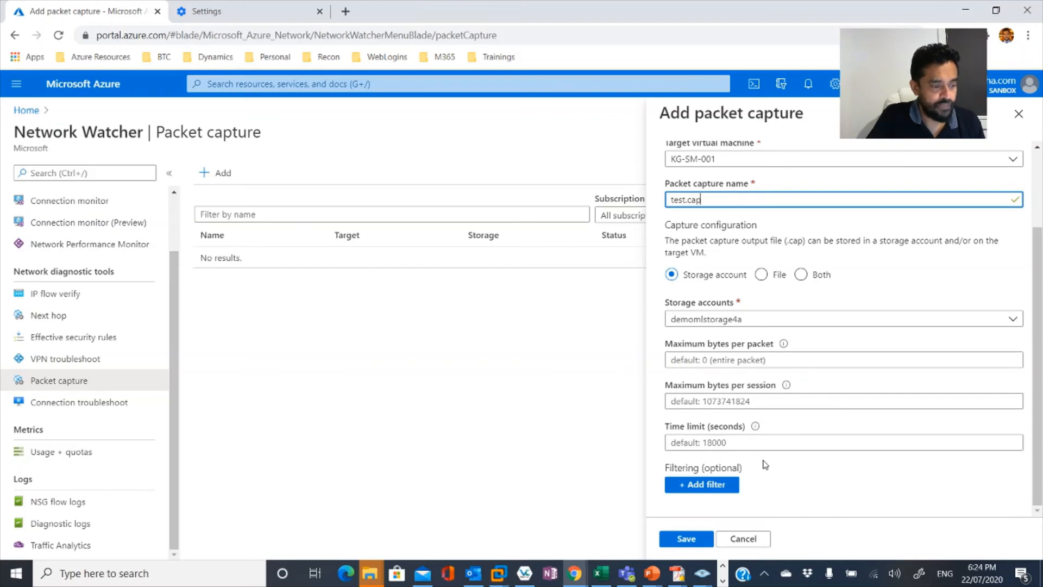
pyautogui.click(701, 484)
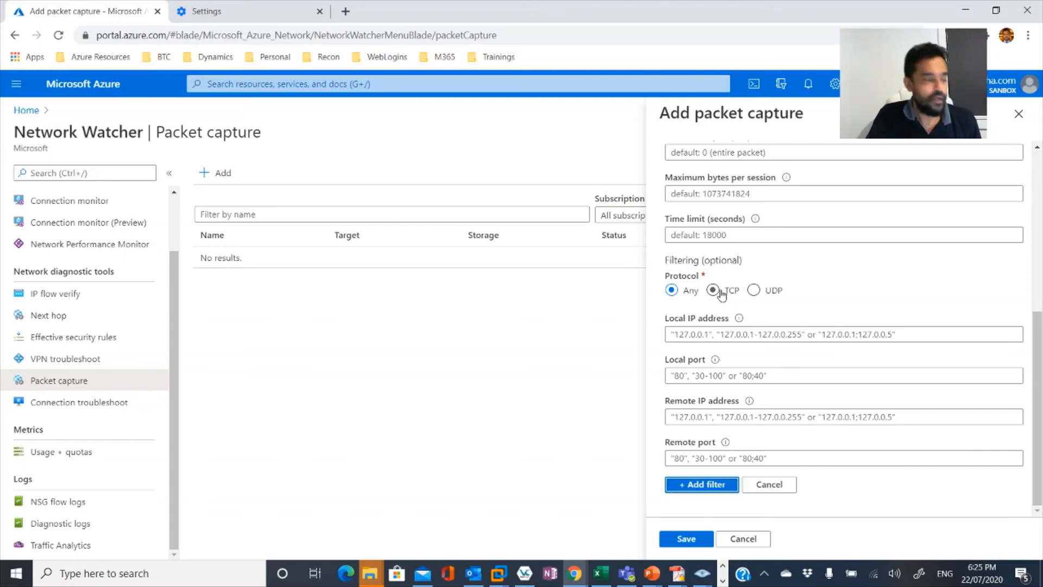
# Step: Cancel the test.cap capture form, first keeping it at the warning, then confirming the discard
pyautogui.click(671, 290)
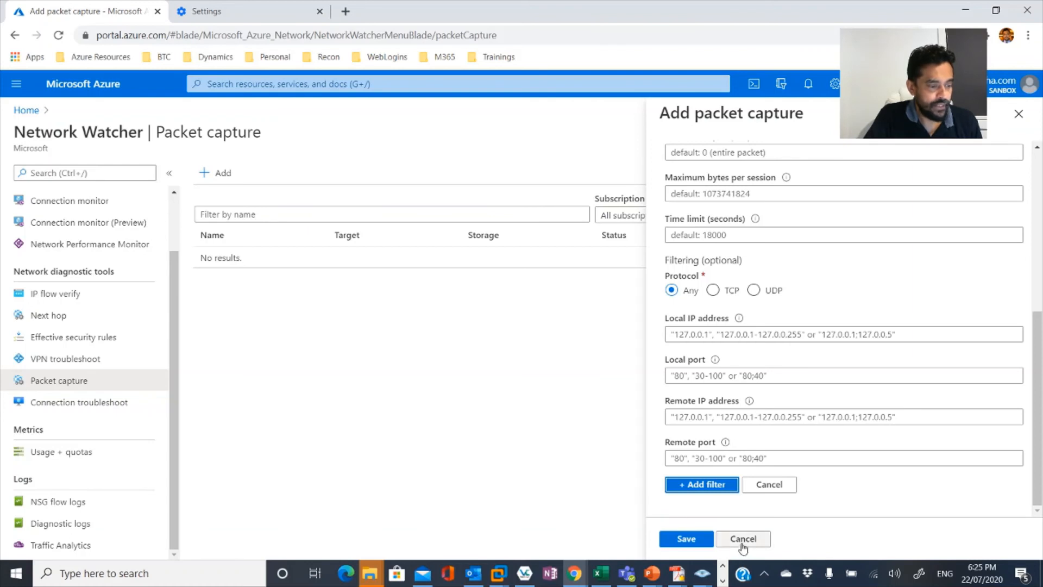
pyautogui.click(742, 538)
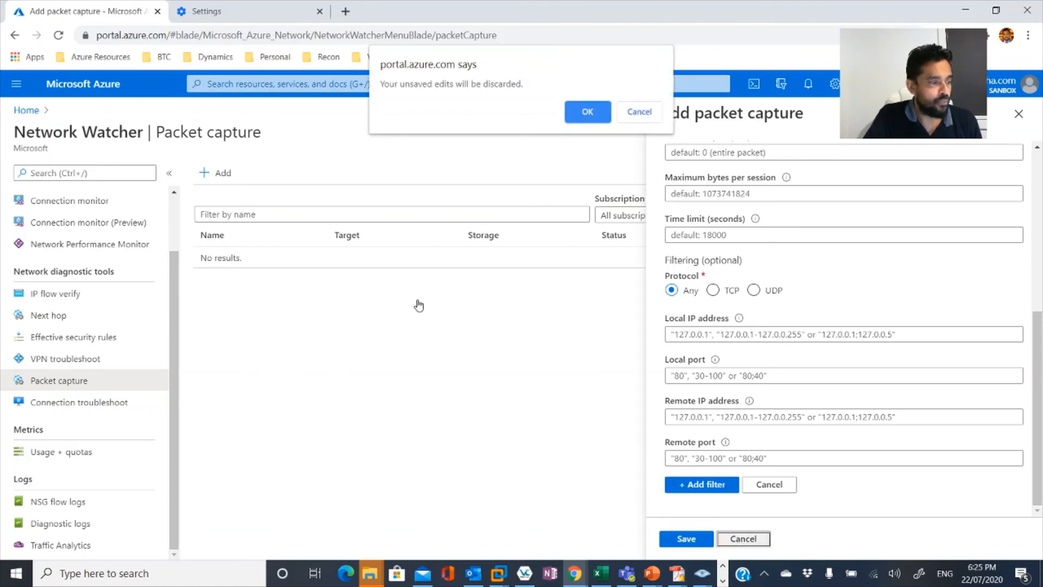
pyautogui.click(637, 110)
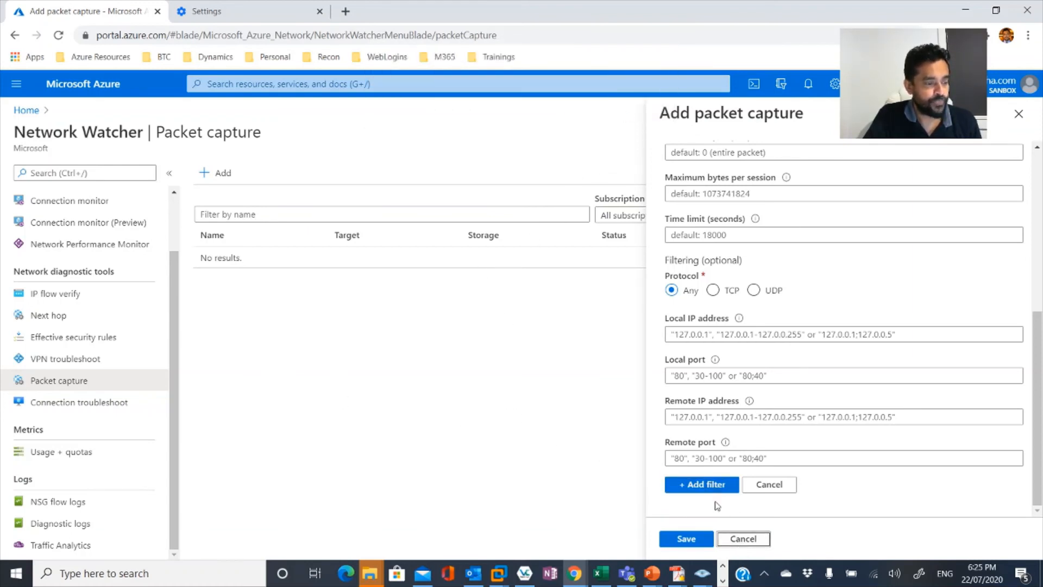
pyautogui.click(742, 538)
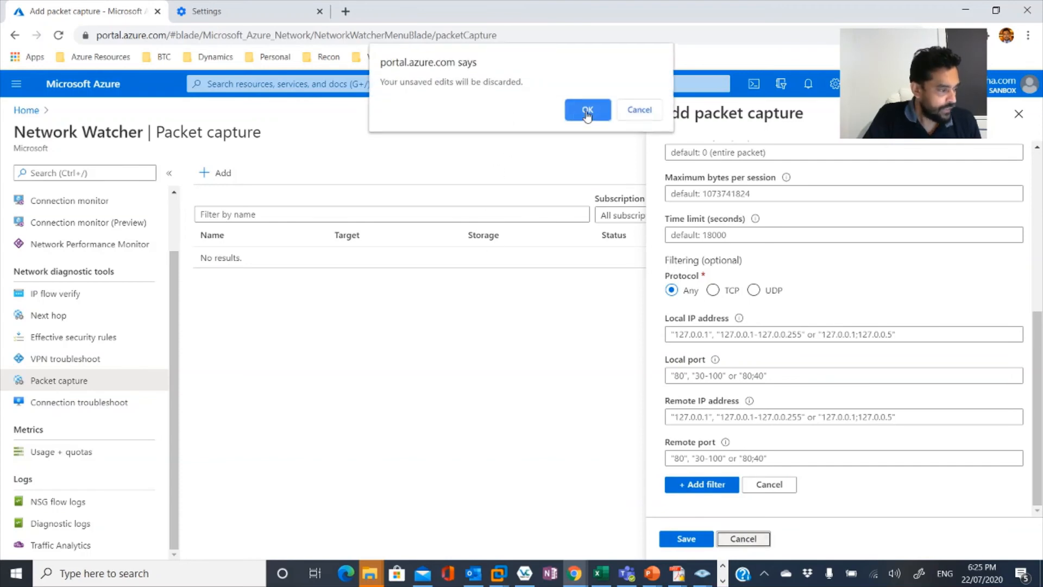
pyautogui.click(587, 110)
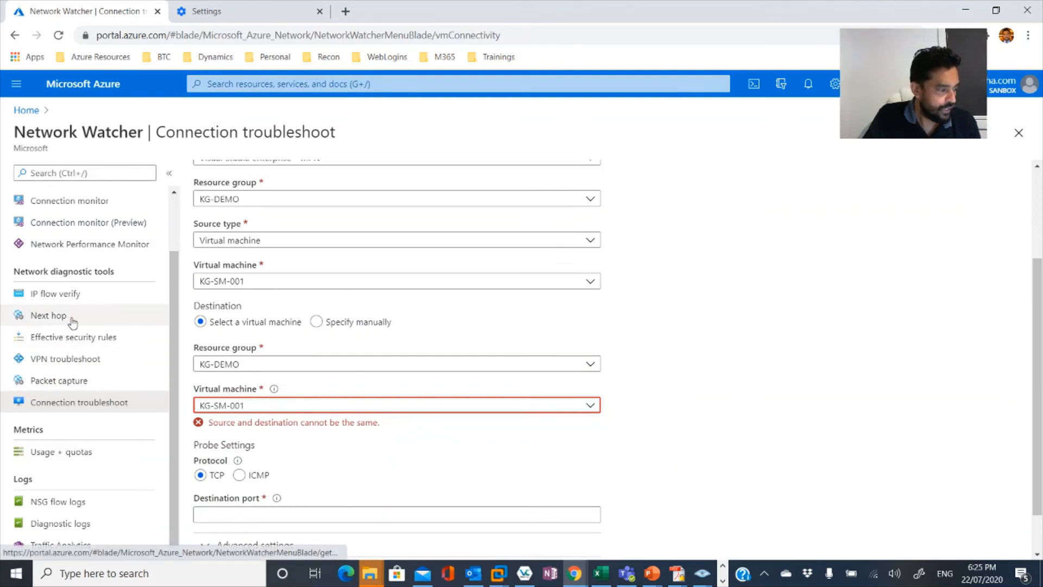
pyautogui.moveTo(58, 501)
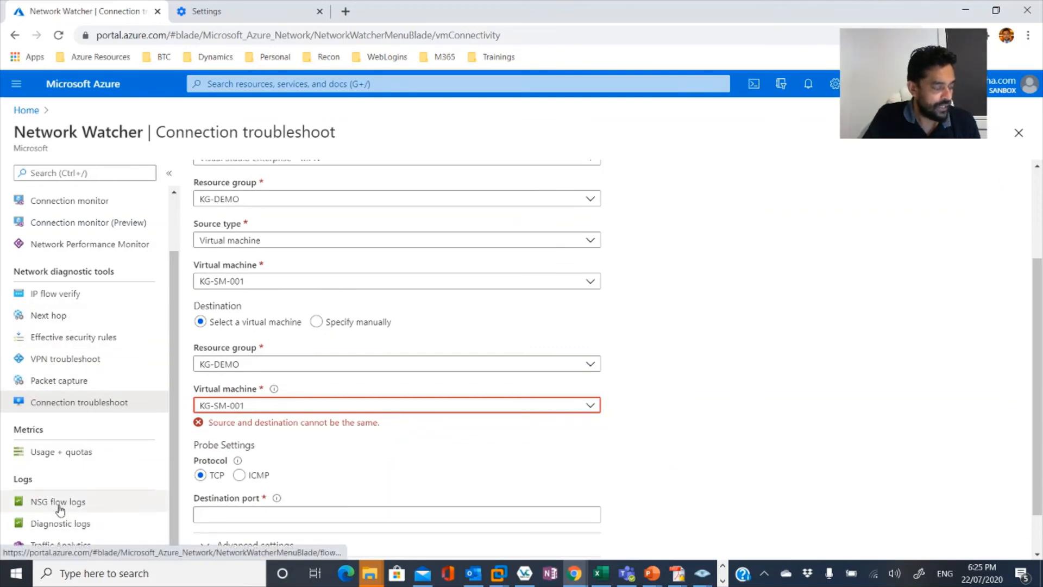
# Step: Show NSG flow logs (five NSGs, all disabled), glancing at Diagnostic logs in between
pyautogui.click(58, 501)
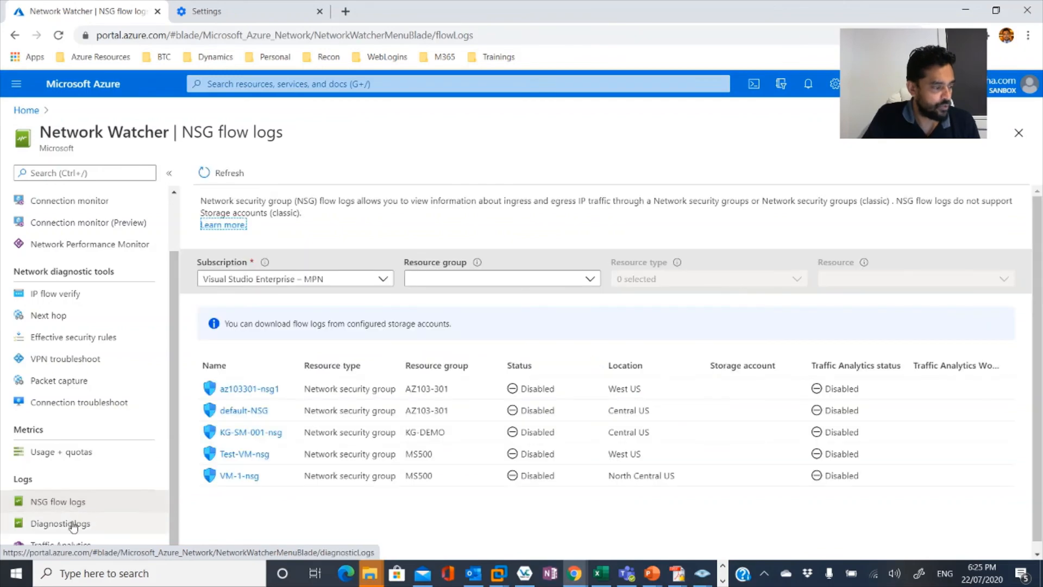
pyautogui.click(61, 522)
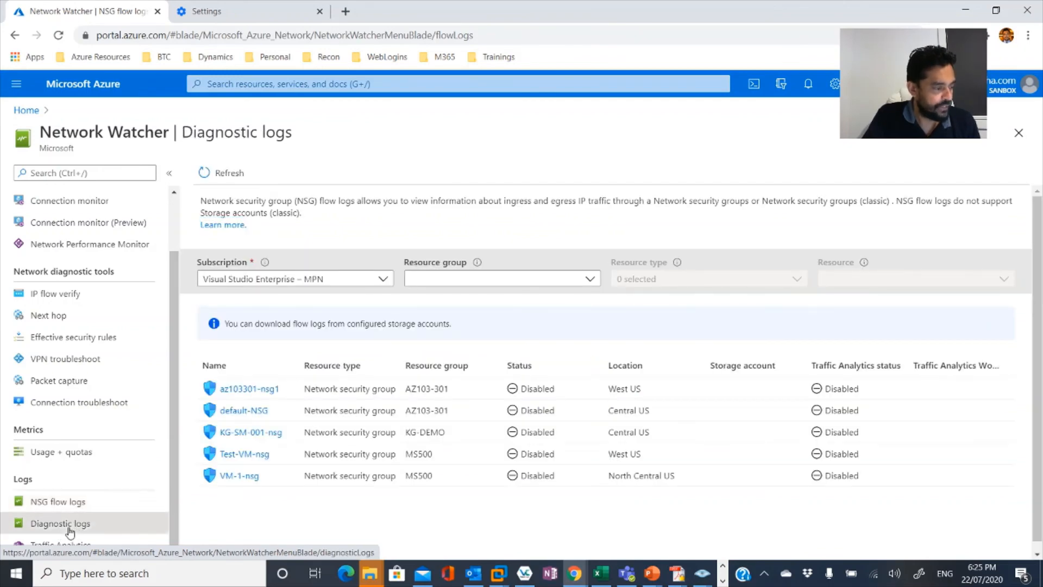
pyautogui.click(58, 501)
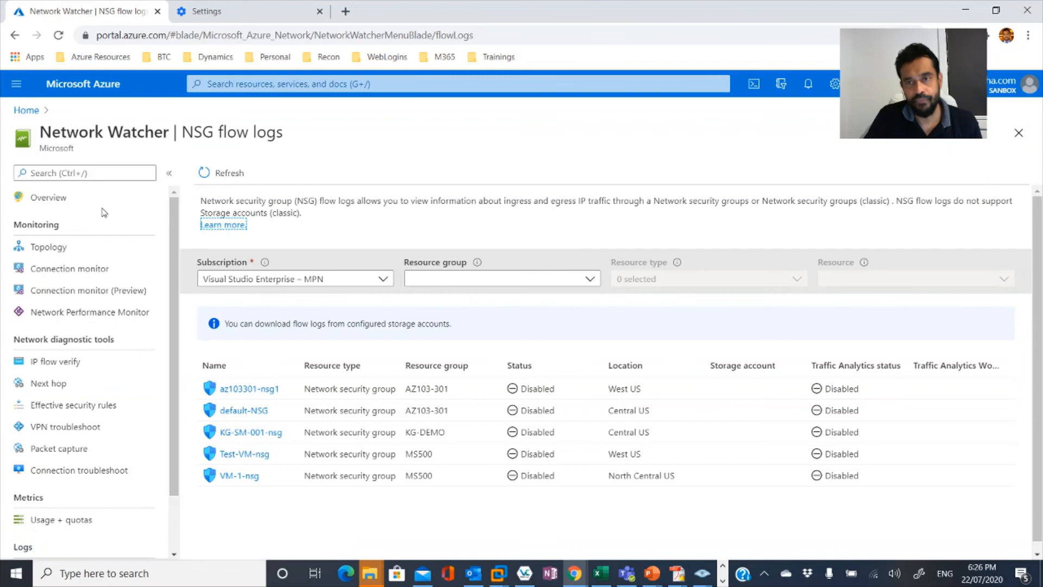
pyautogui.moveTo(171, 194)
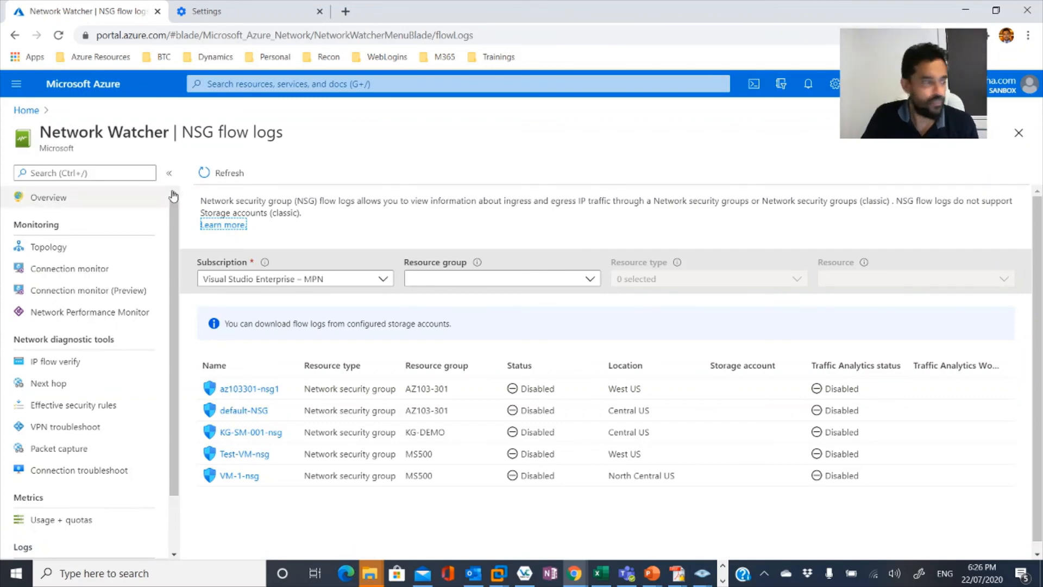